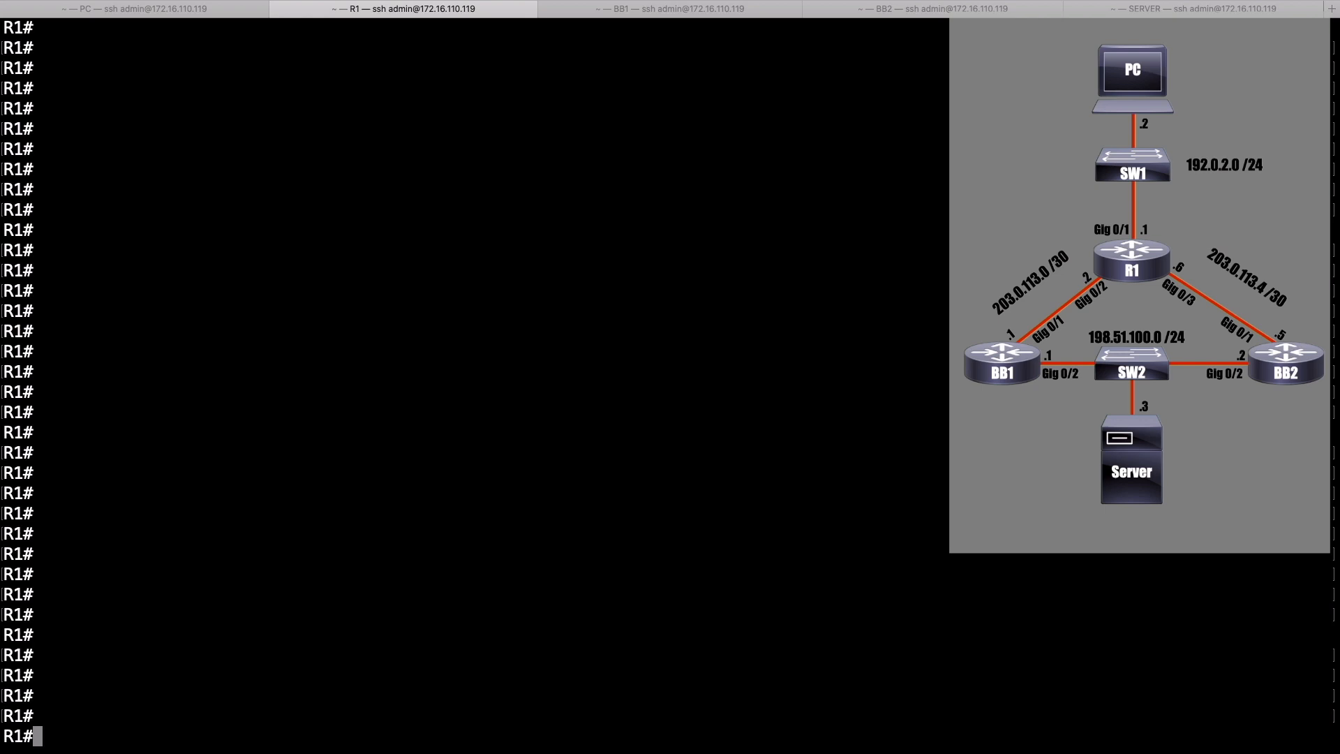
Step: Show R1's routing table and highlight the 3072 metric for 198.51.100.0/24
type("show ip route")
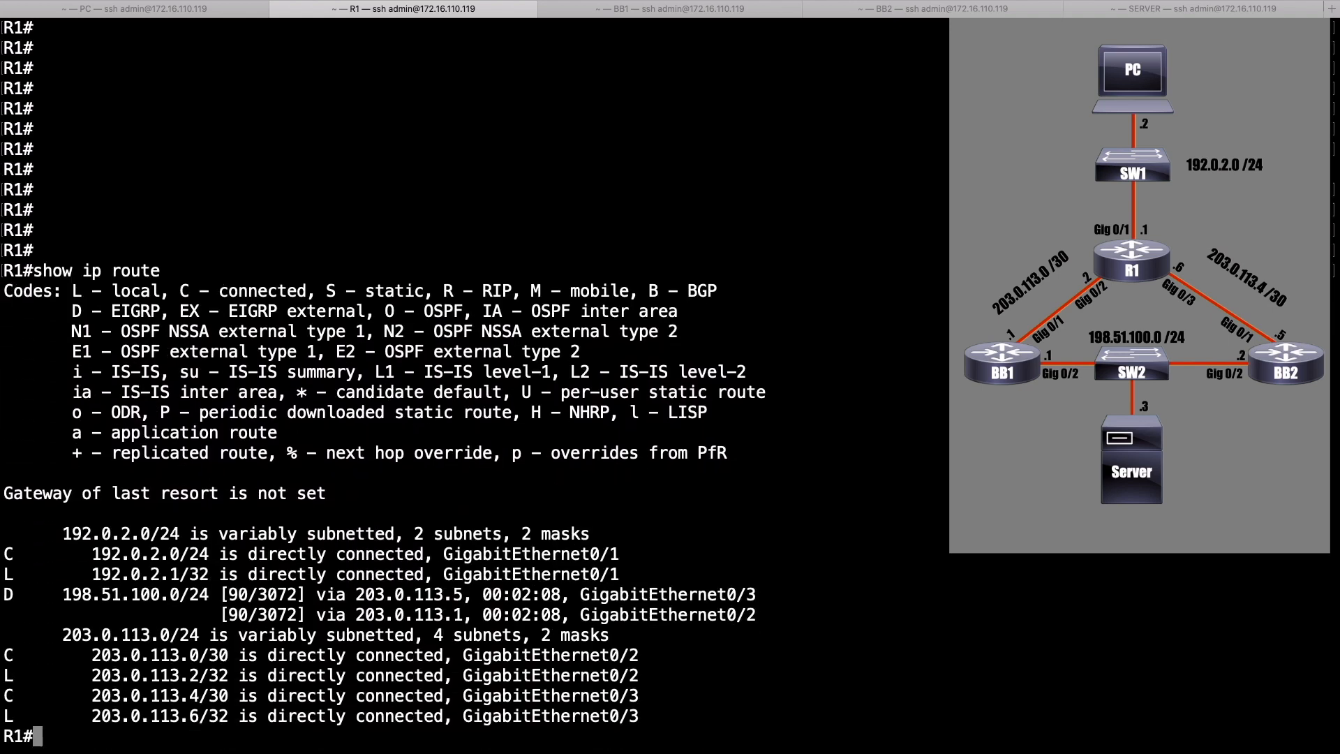
double_click(273, 594)
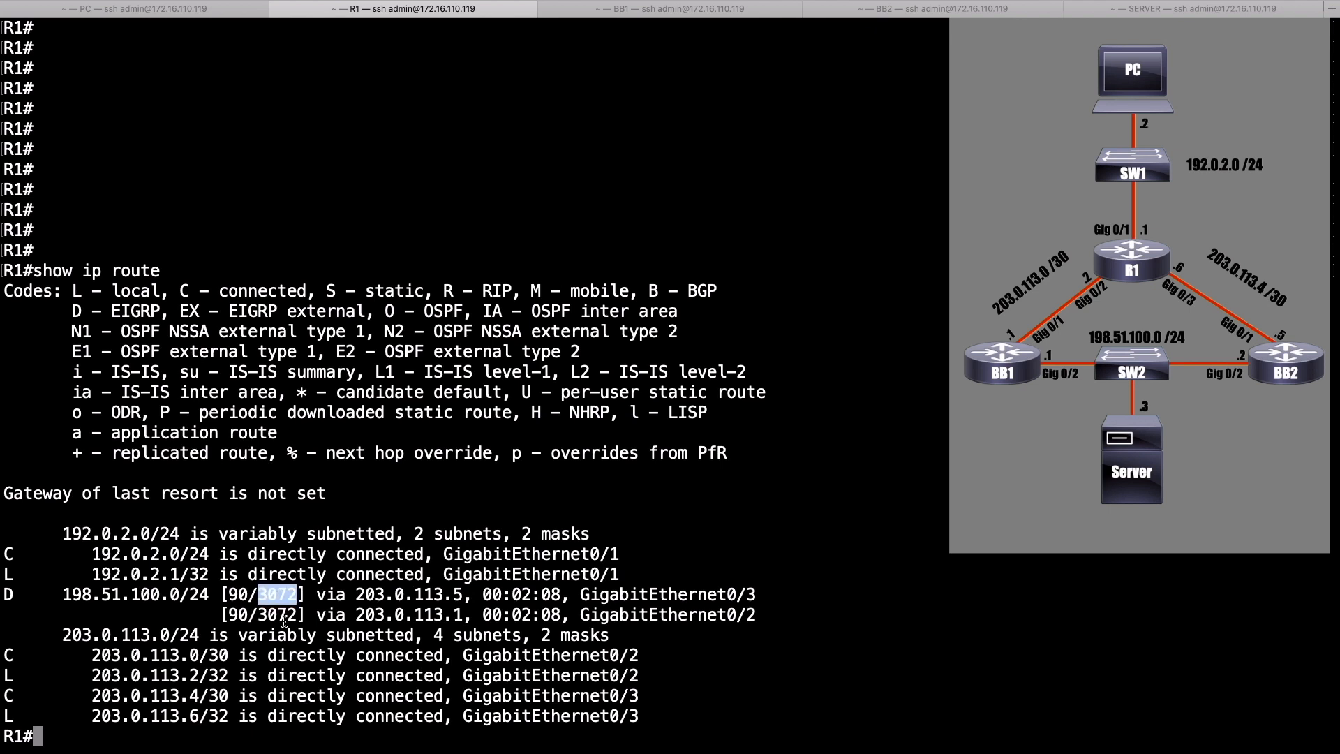
mouse_move(280, 615)
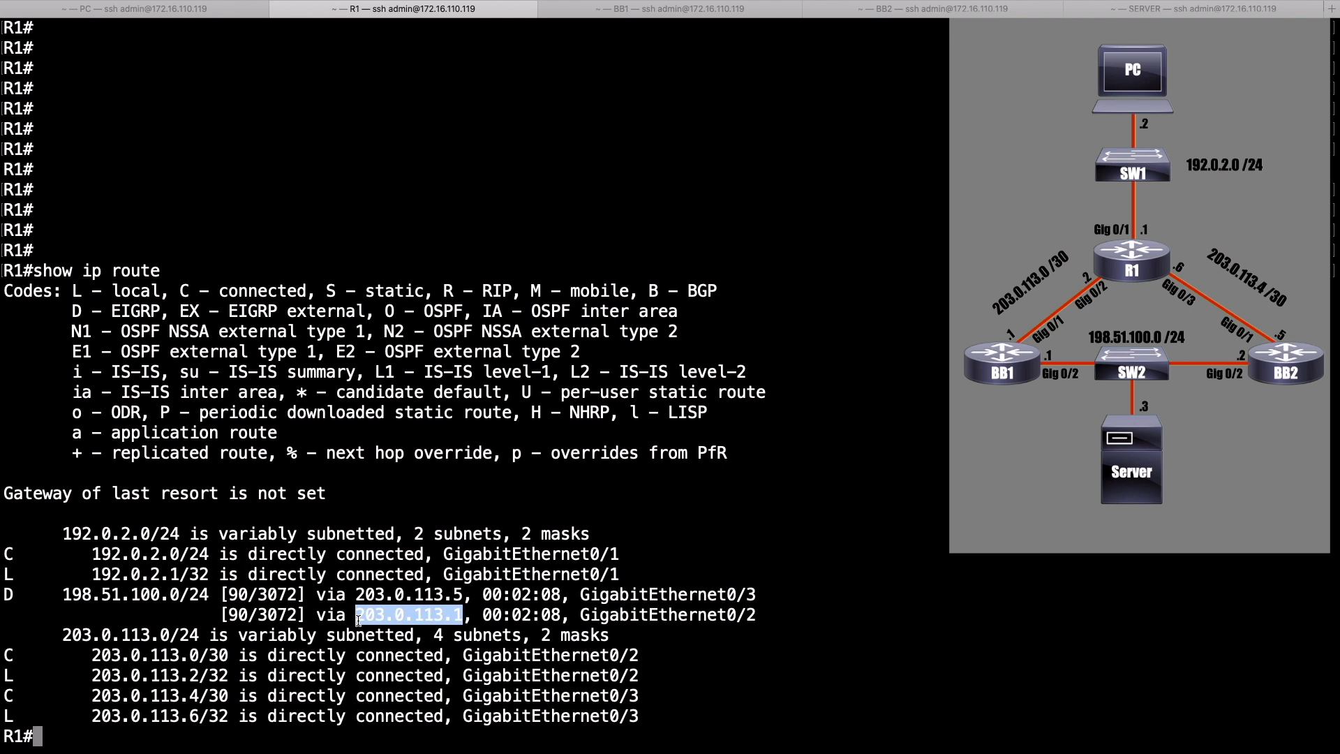
type("conf term")
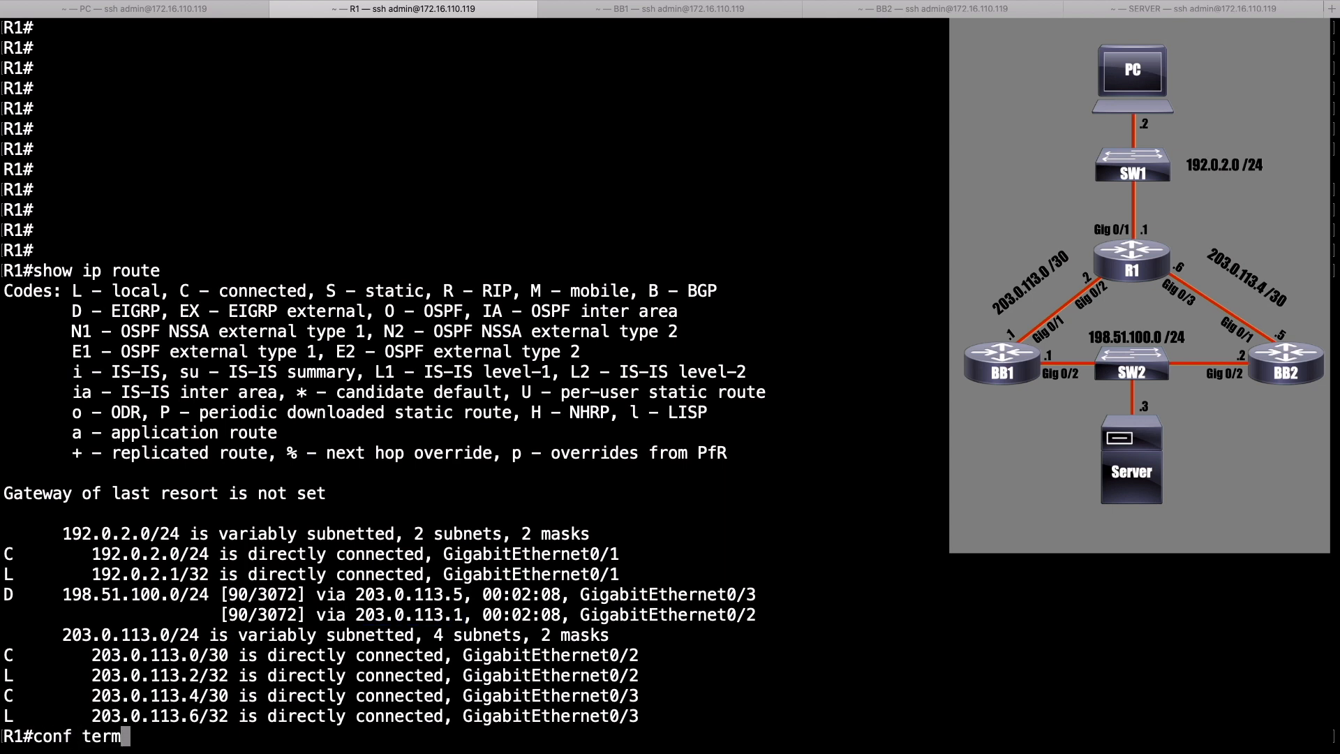
Step: Give R1's GigabitEthernet0/2 a delay of 2, then leave configuration mode
type("int gig 0/2")
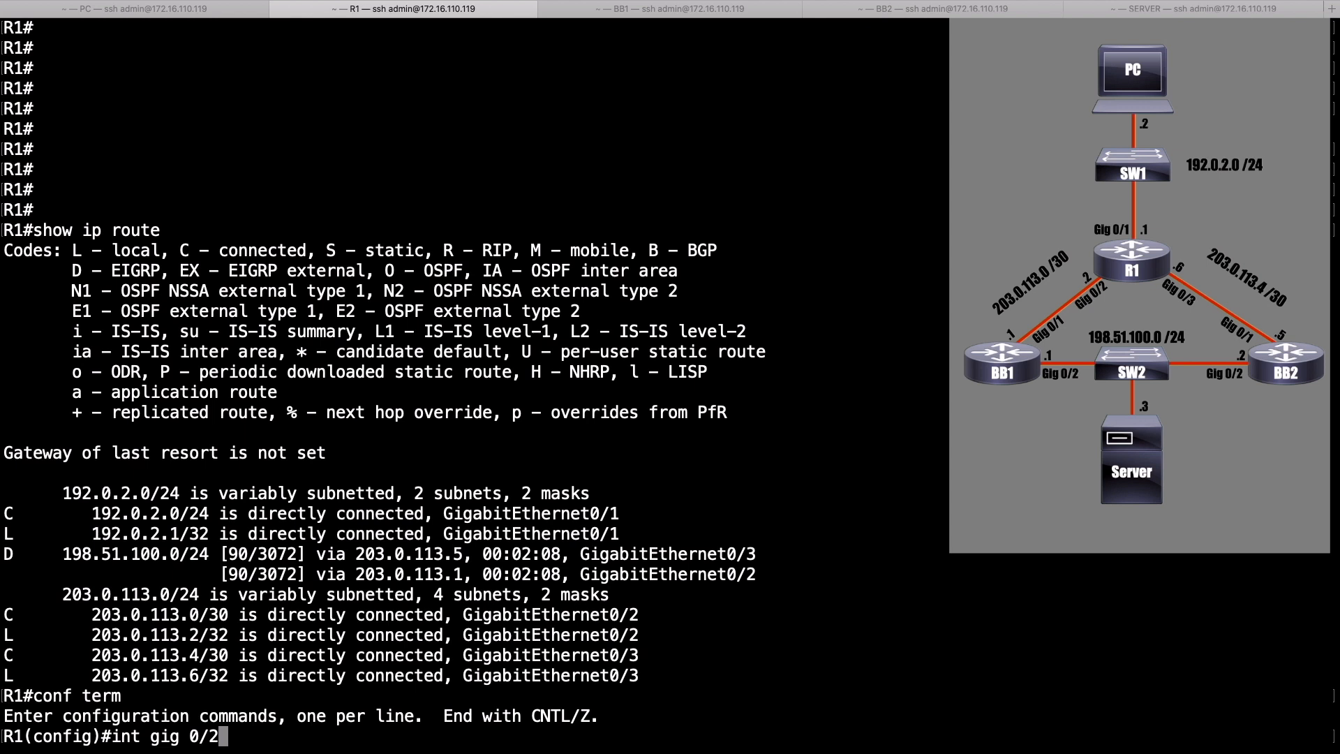
key("enter")
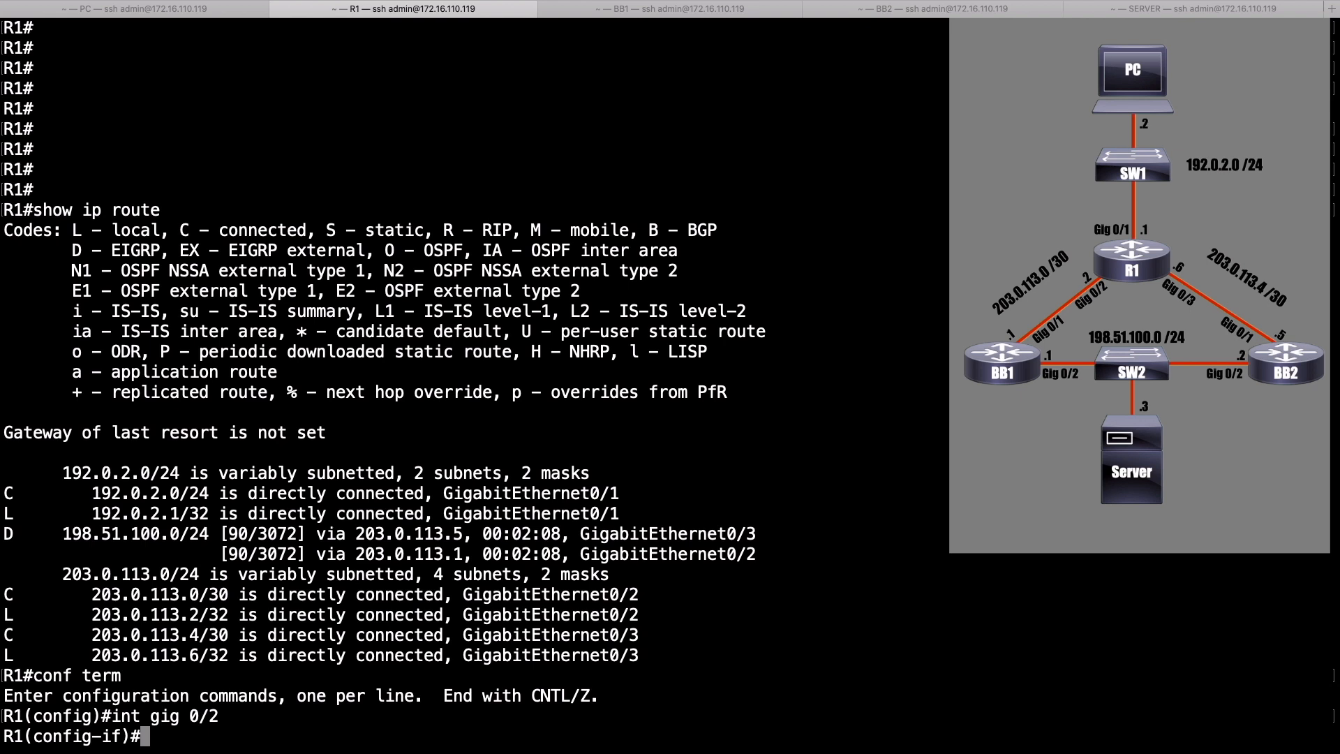
type("delay")
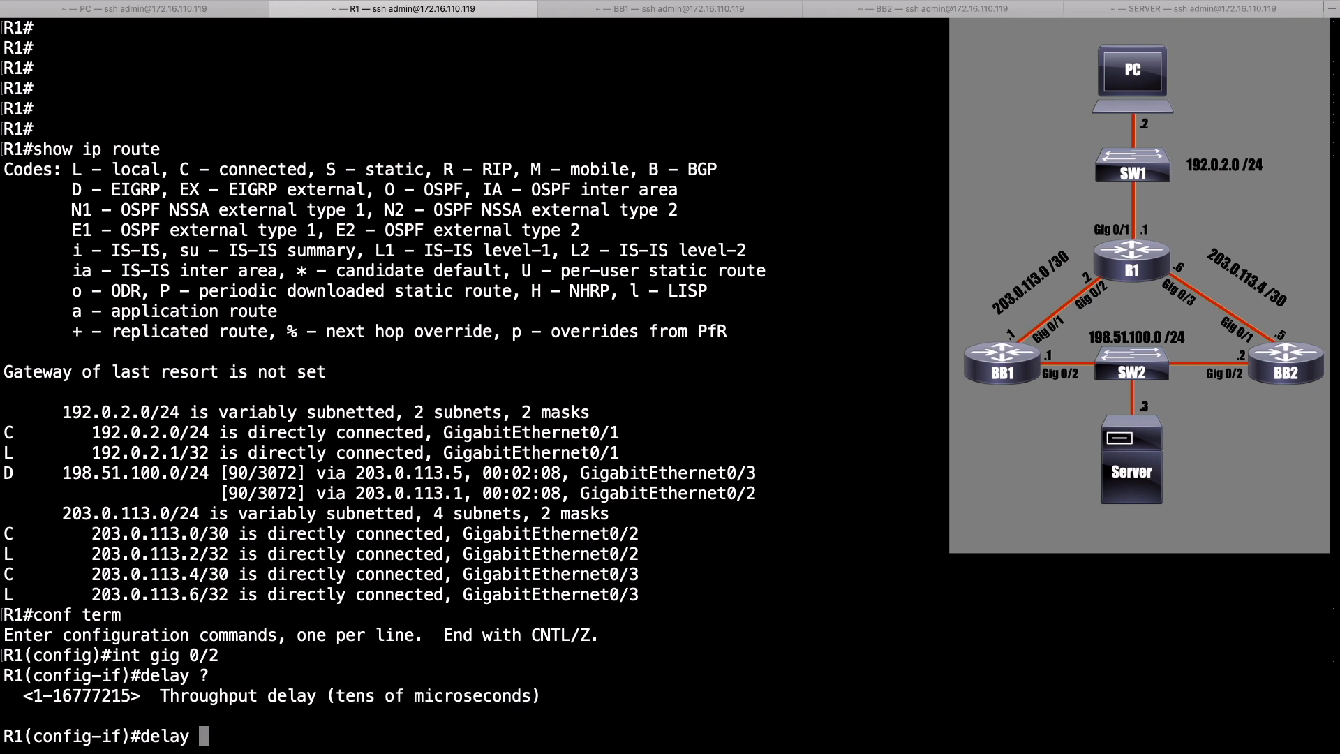
type("2")
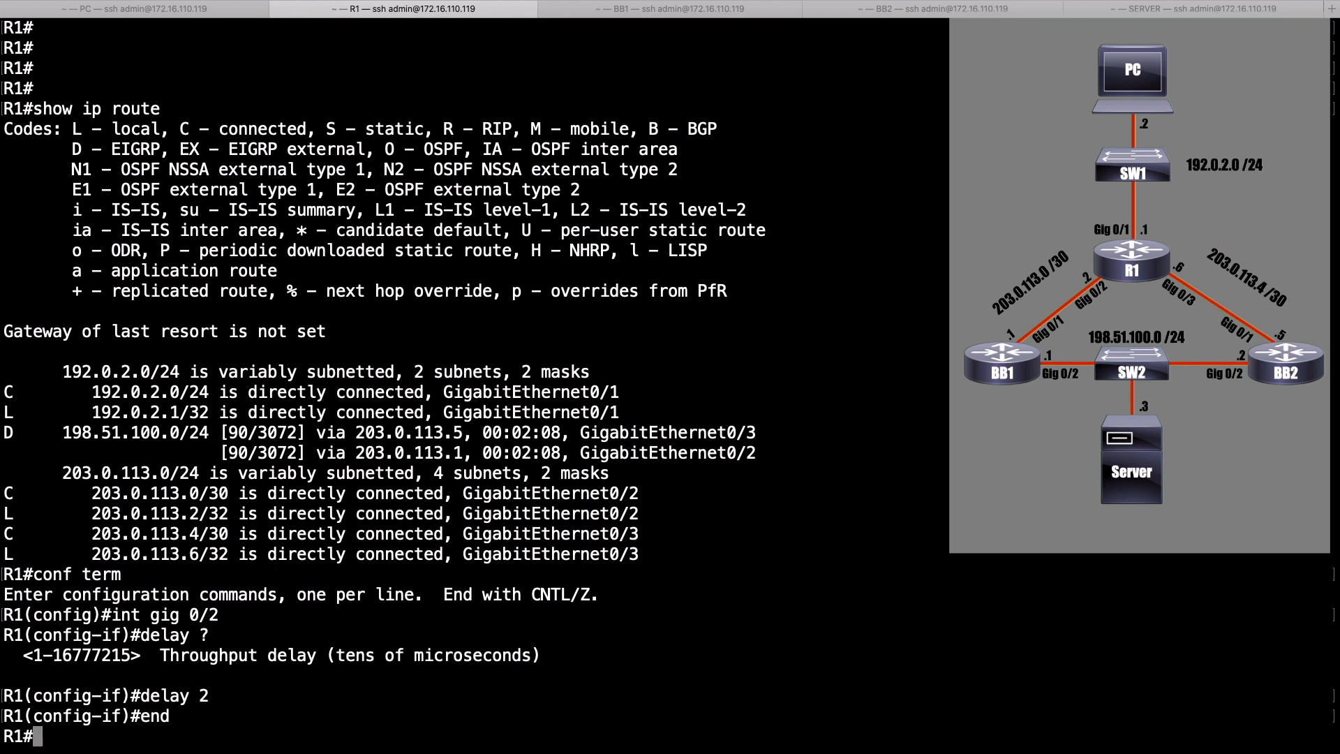
type("show ip route")
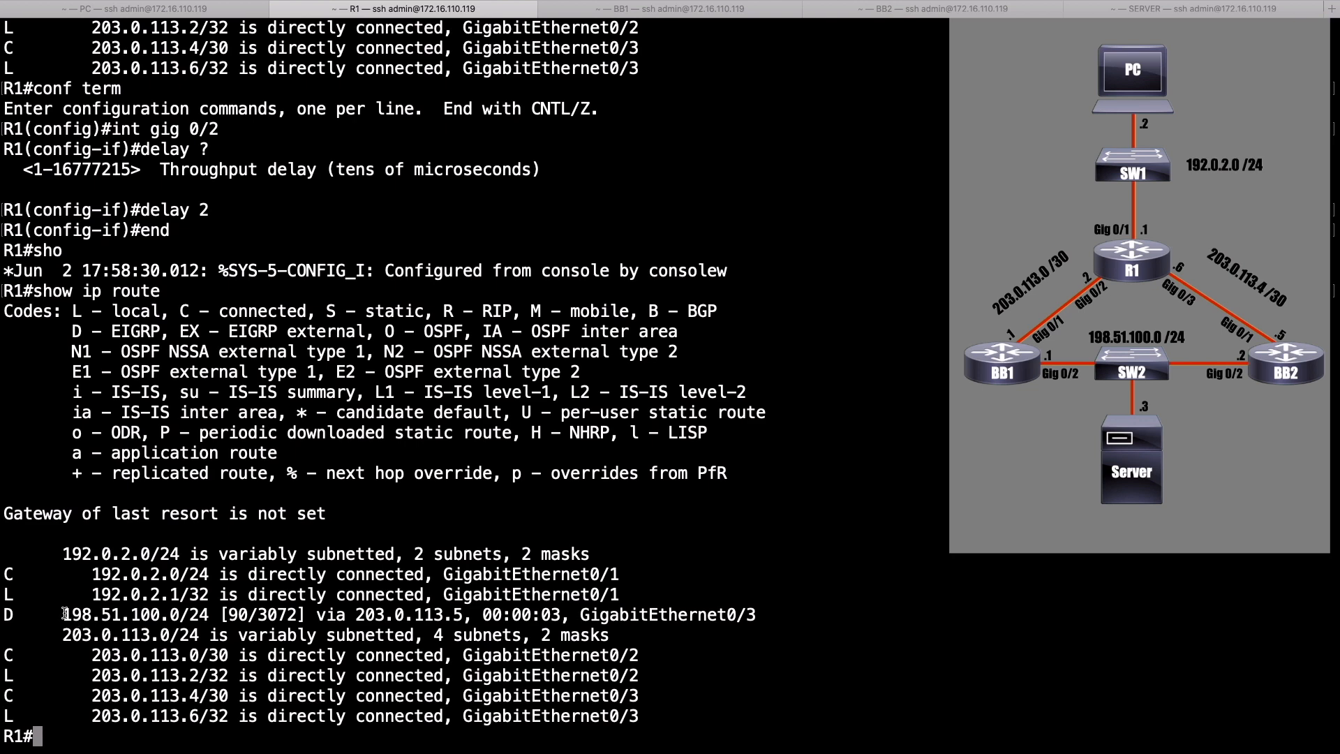
Step: Highlight 203.0.113.5 as the only remaining next hop for 198.51.100.0/24
double_click(94, 614)
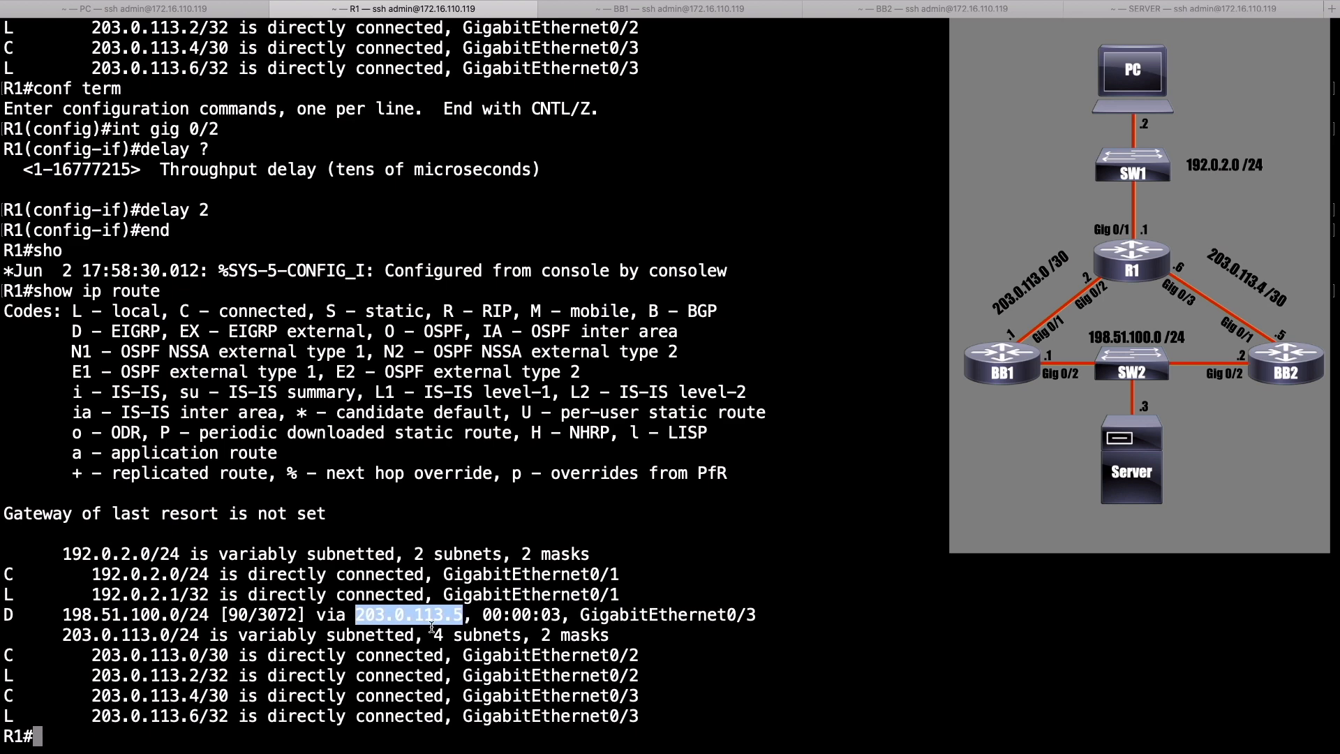
type("show ip eigrp topology")
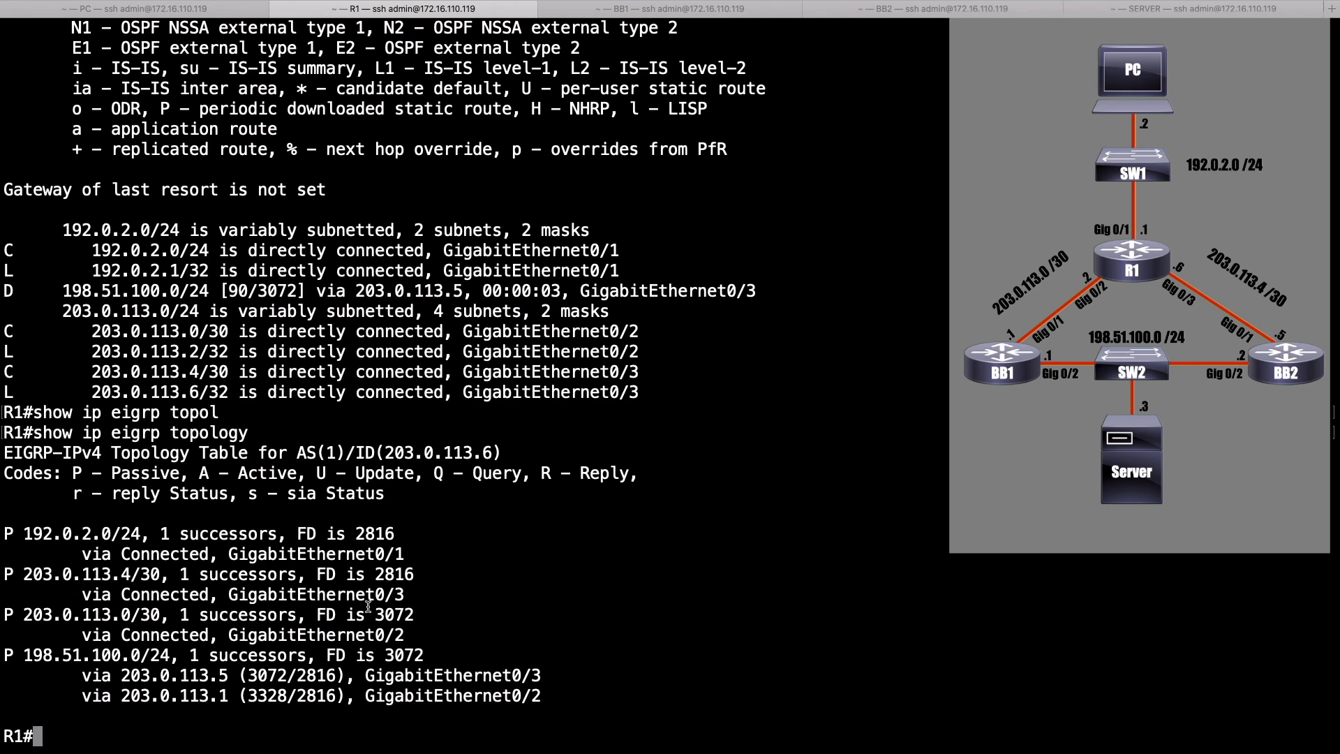
mouse_move(414, 675)
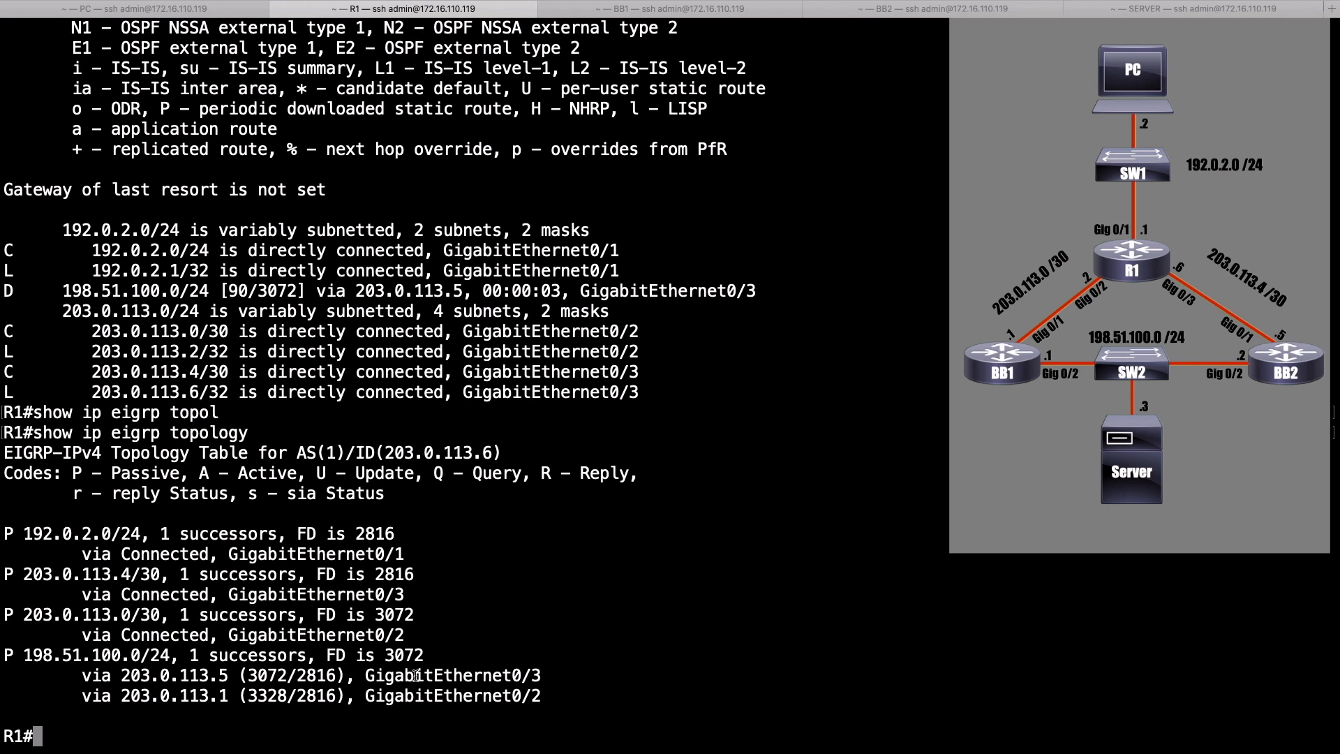
Step: Highlight the 203.0.113.1 path and its 3328 metric in the EIGRP topology table
double_click(174, 674)
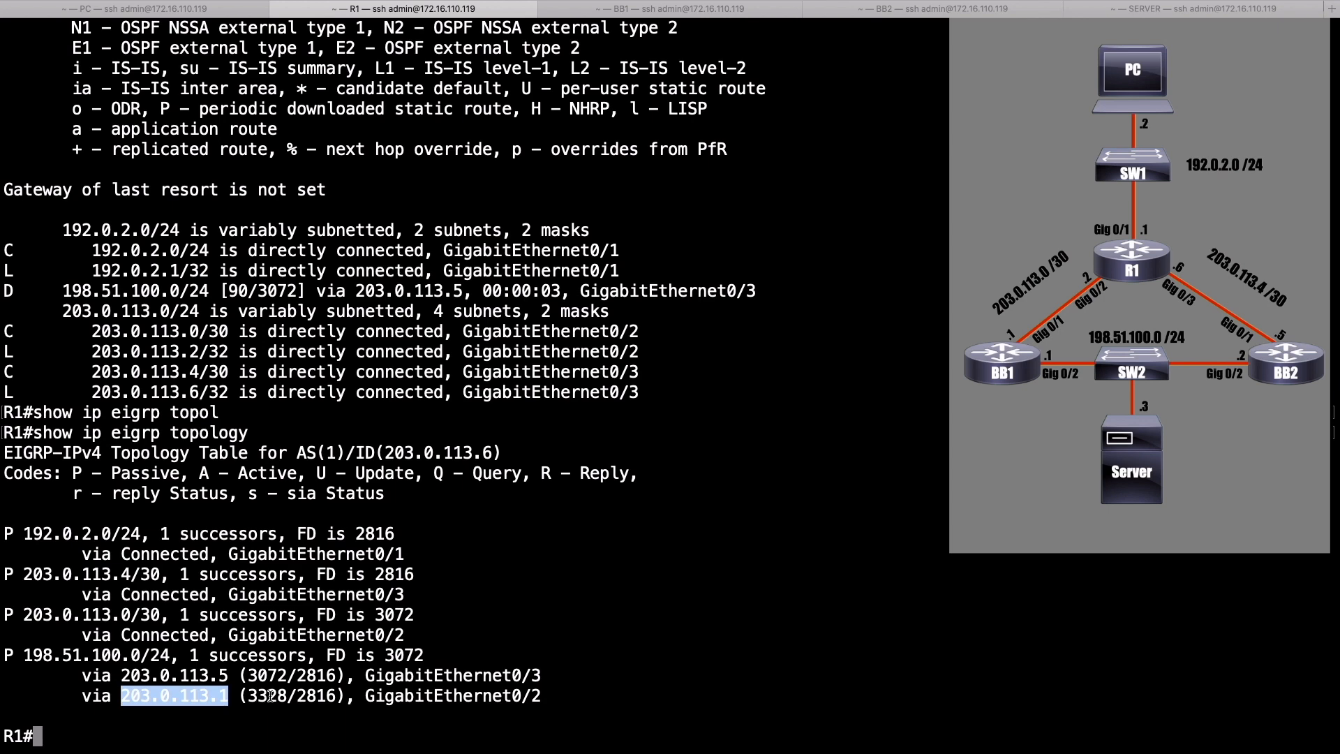
double_click(266, 695)
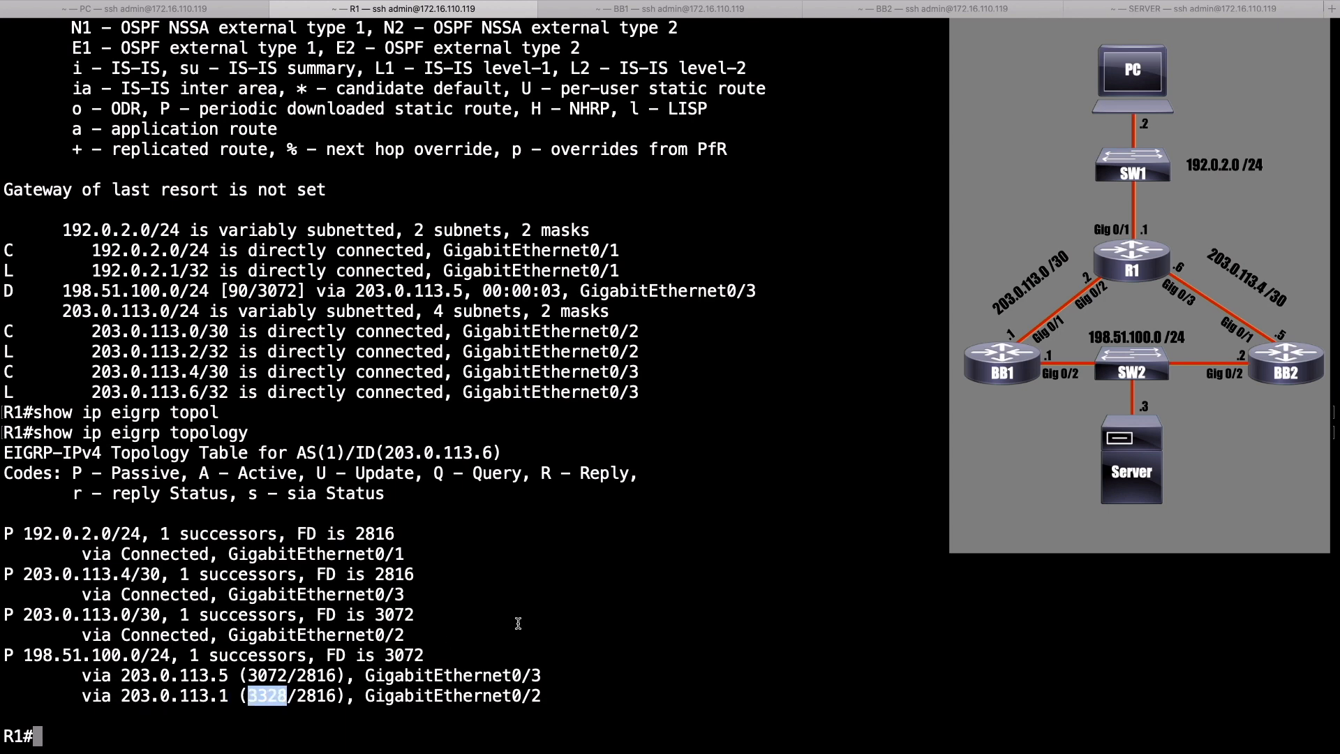
mouse_move(374, 638)
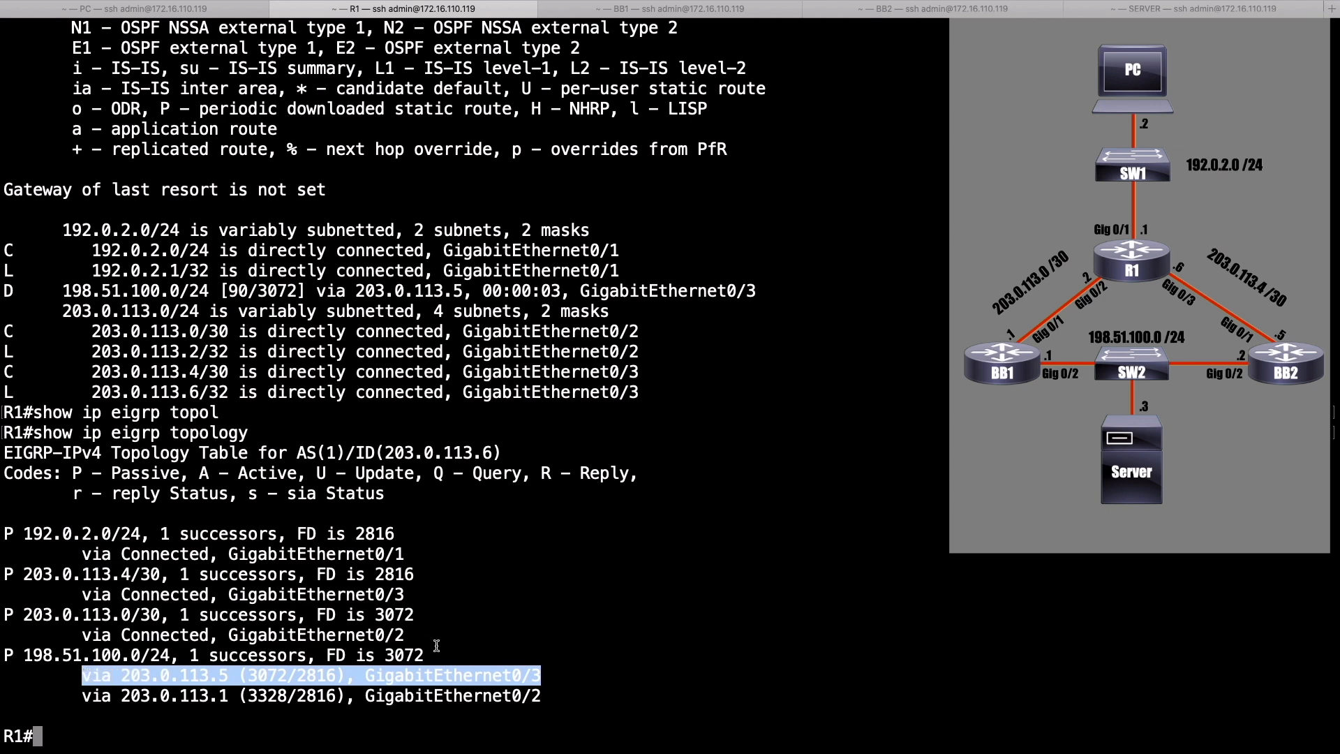
type("conf term")
type("router eigrp 1")
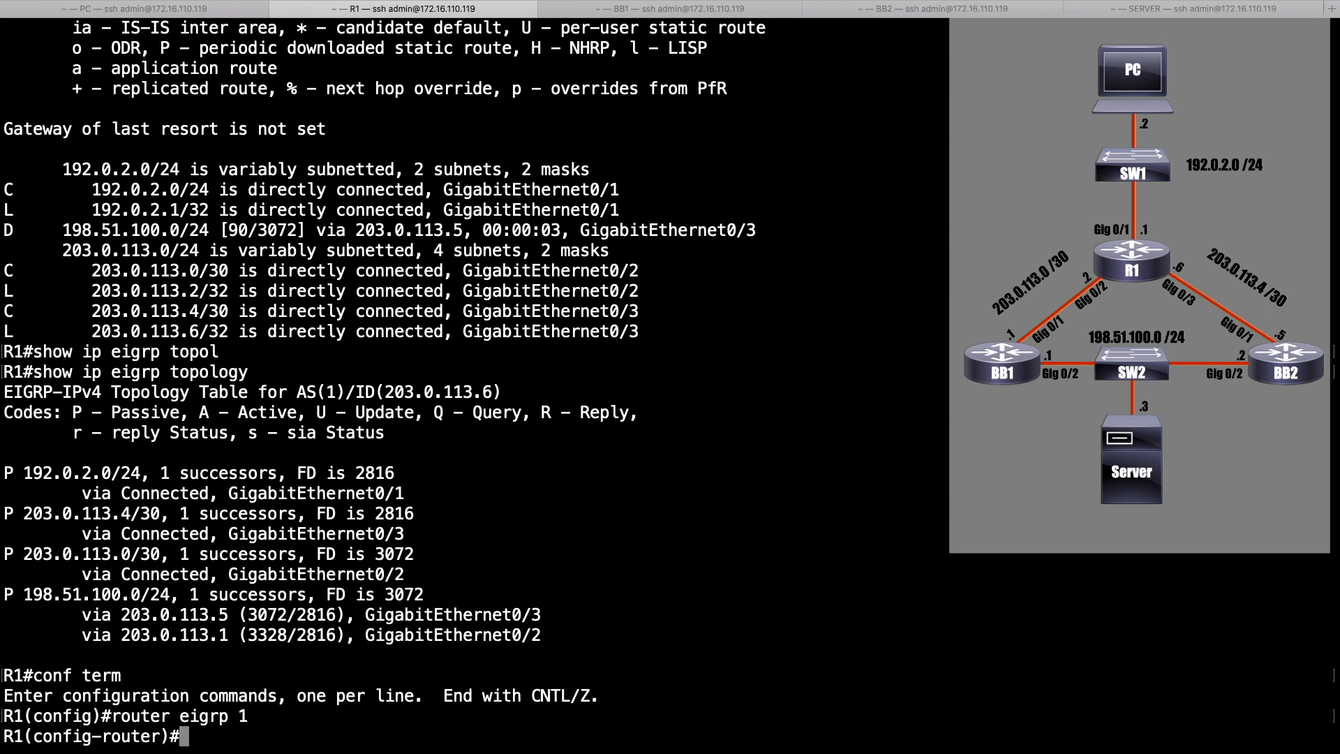
Step: Apply 'variance 2' under EIGRP process 1 and end configuration
type("vari")
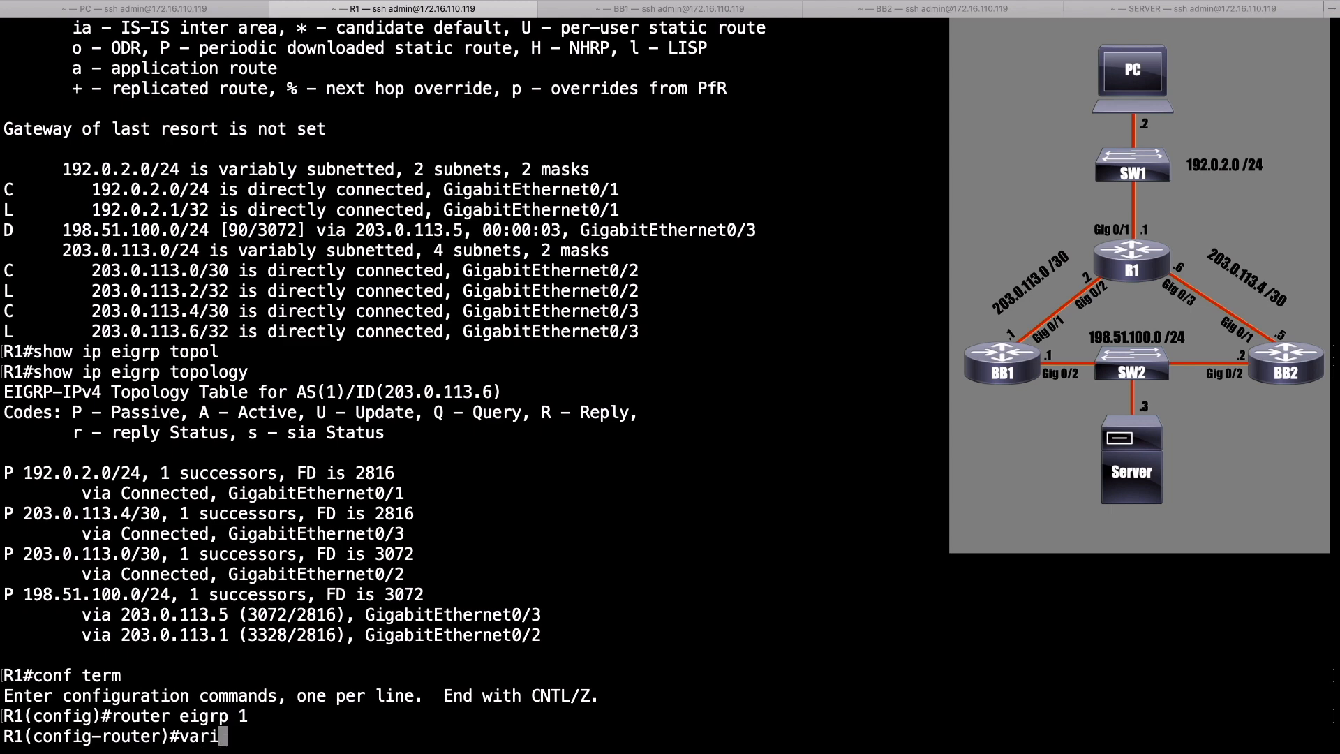
type("ance")
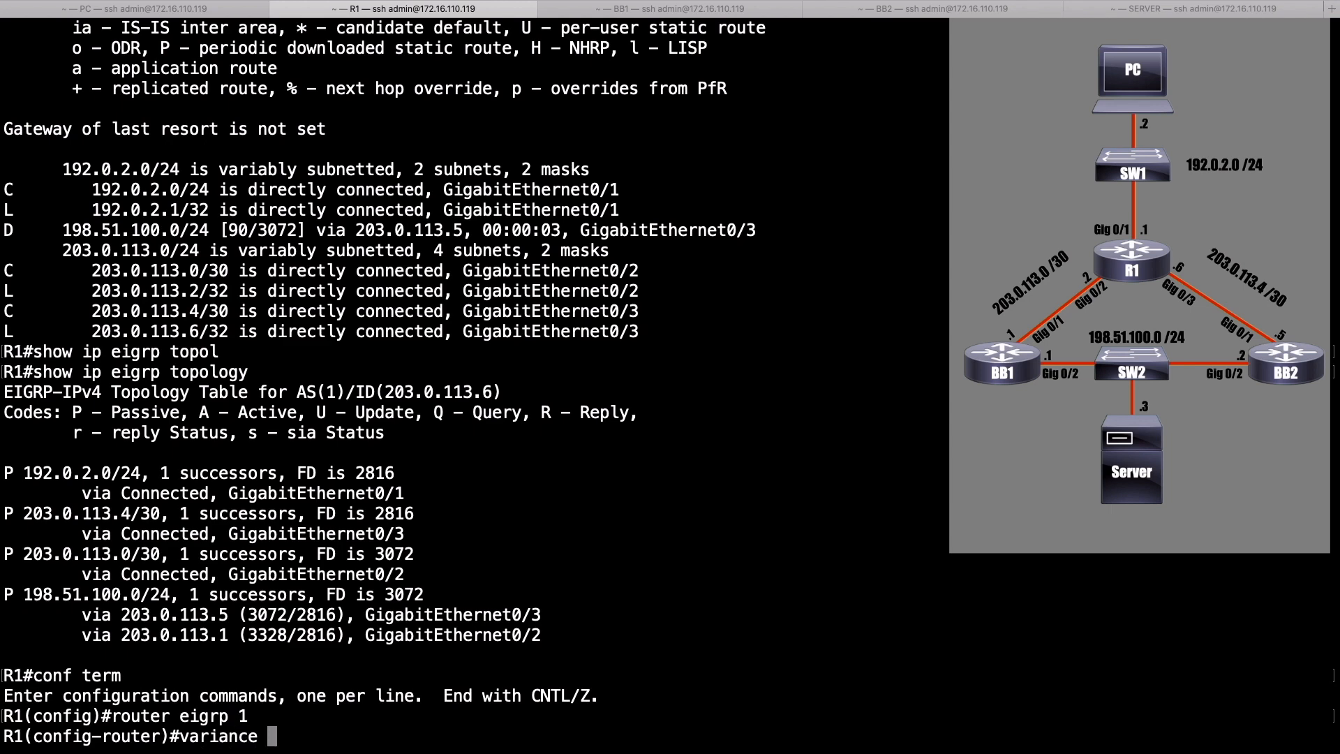
type("2")
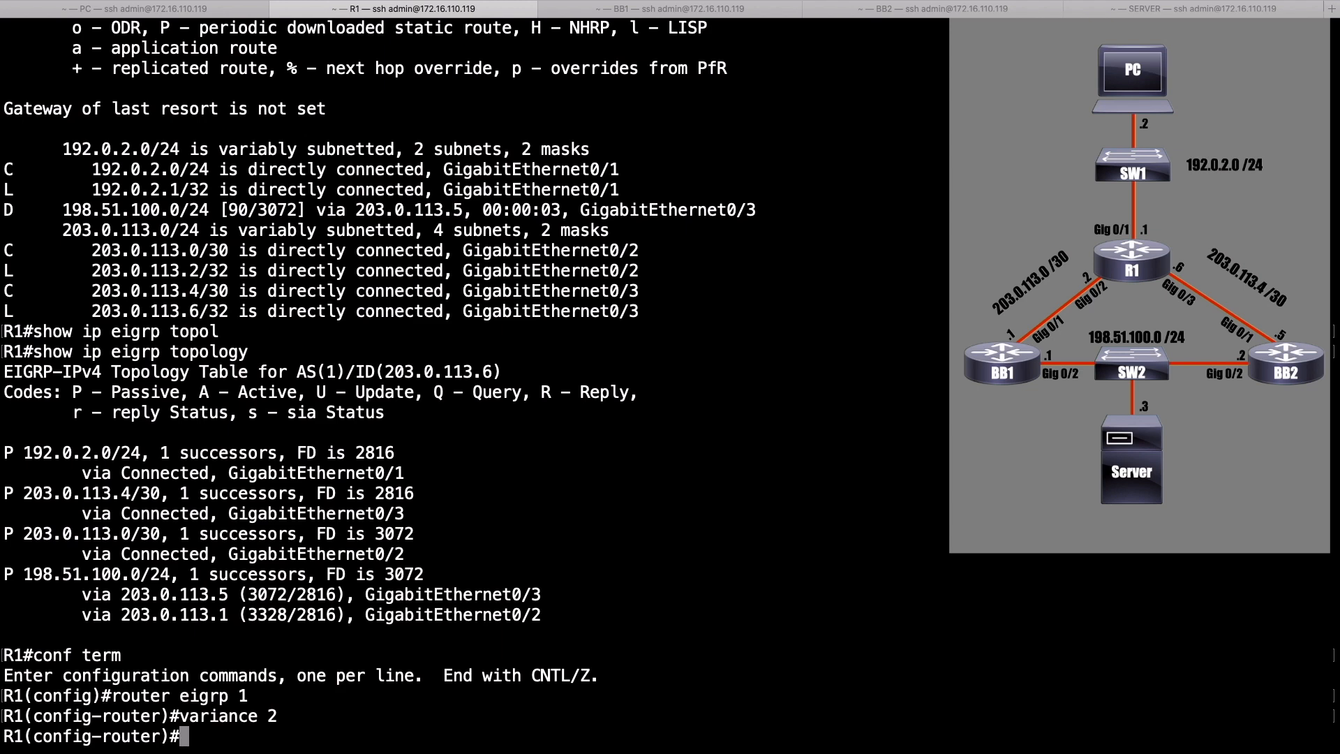
type("end")
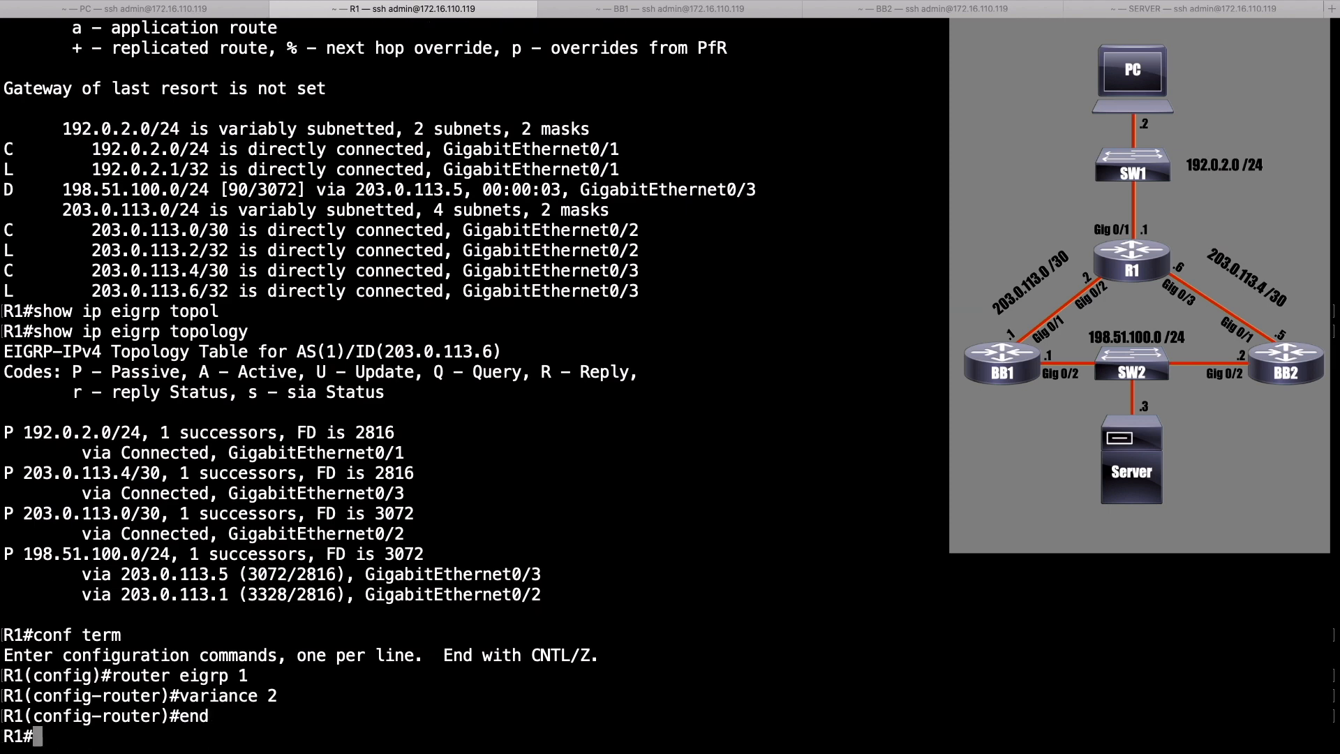
Step: Run show ip route and highlight the 3072 and 3328 metrics and both next hops
type("show ip route")
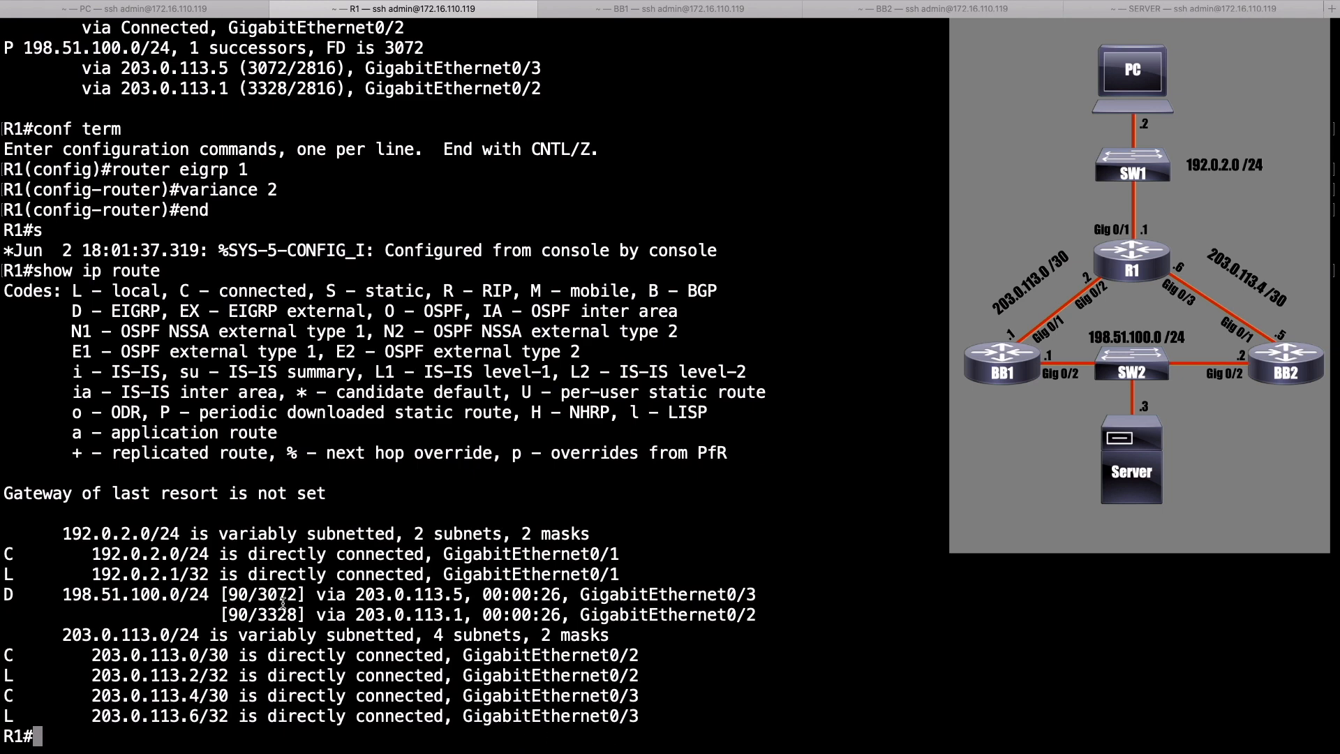
double_click(275, 614)
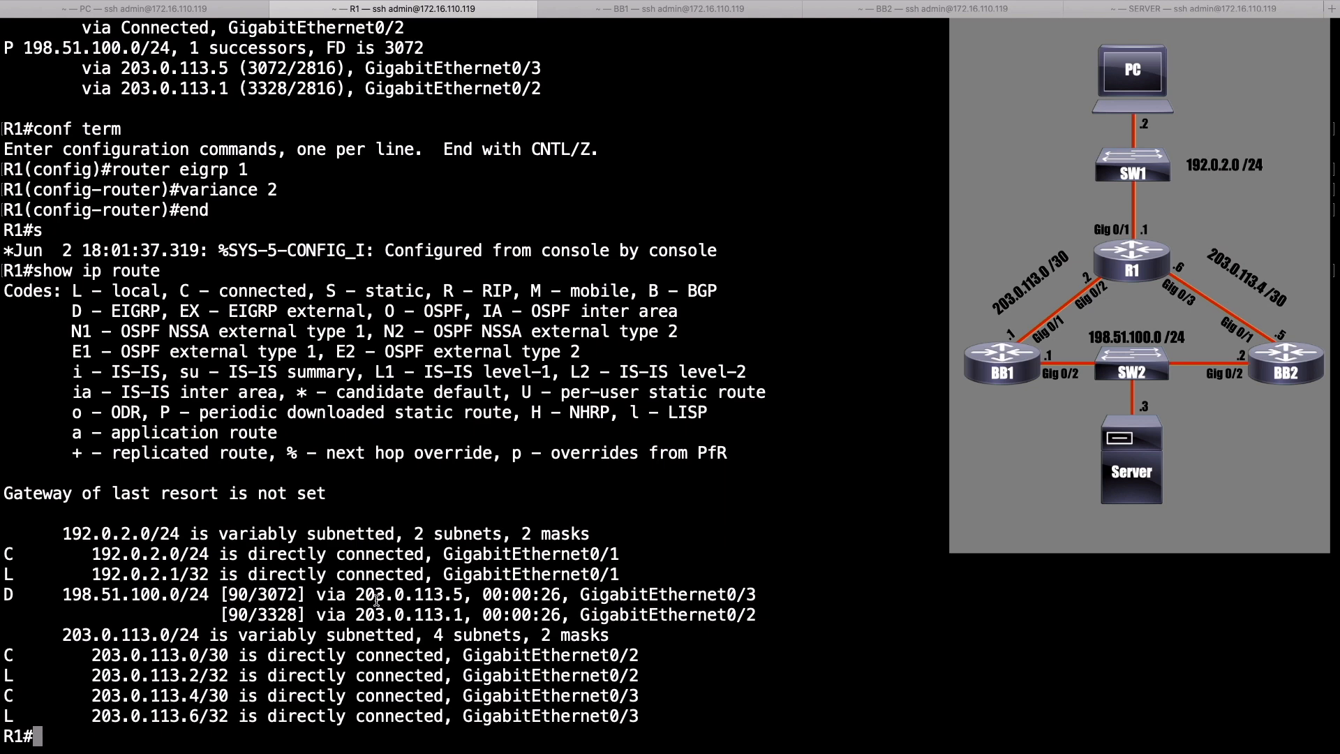
double_click(410, 593)
type("show ip route")
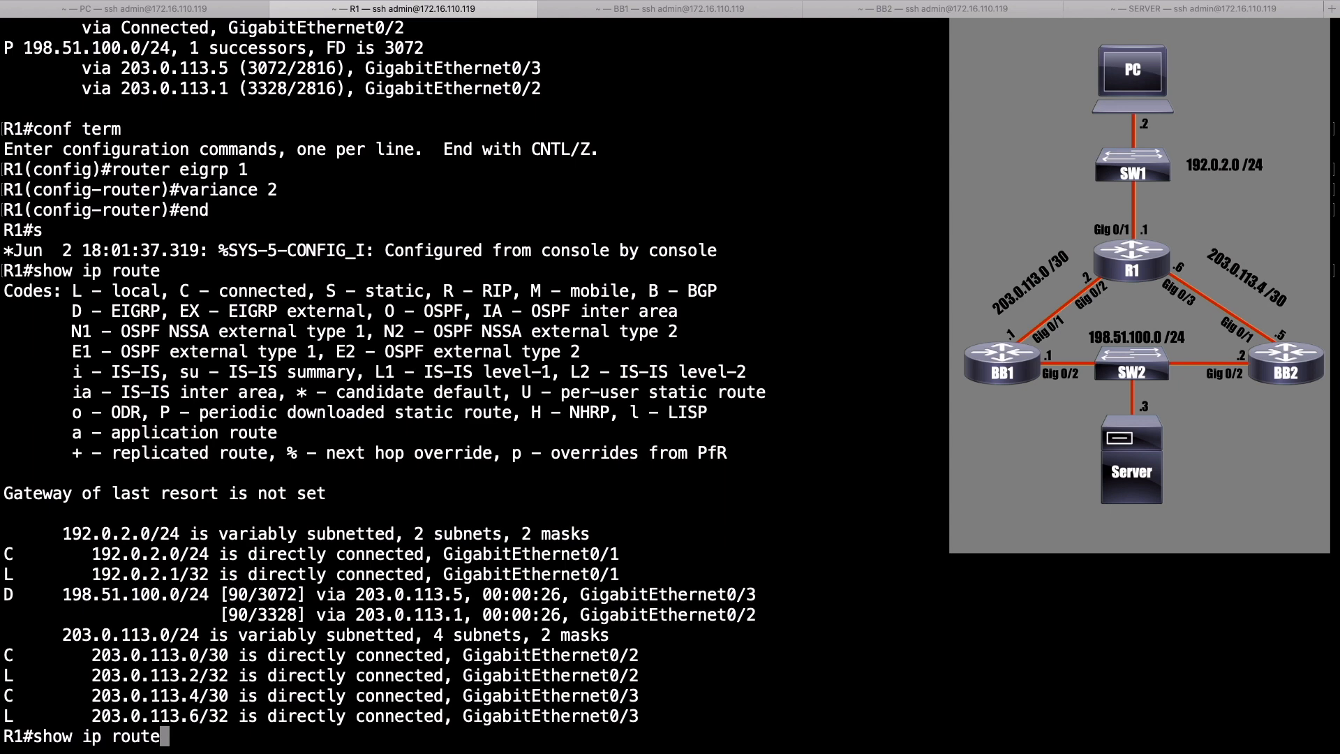
Step: Run show ip eigrp topology to confirm two successors for 198.51.100.0/24
type("show ip eigrp topology")
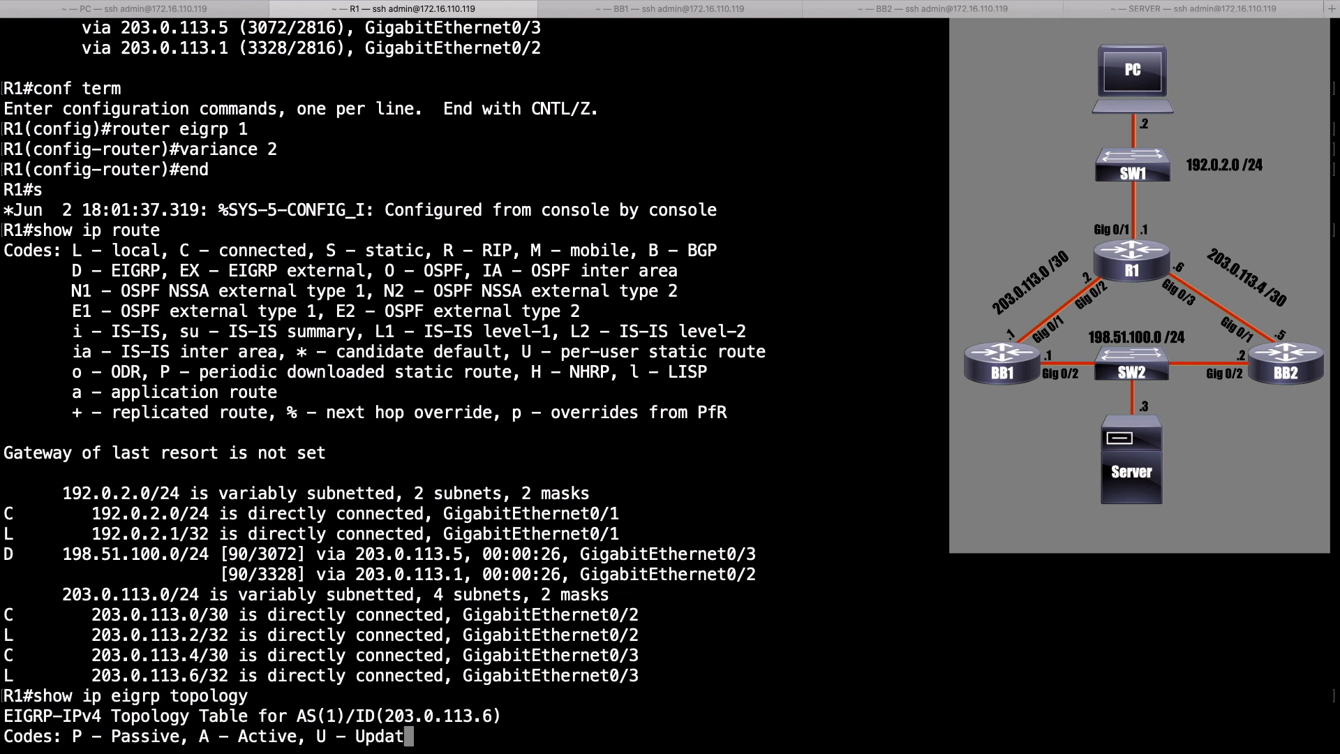
key("Return")
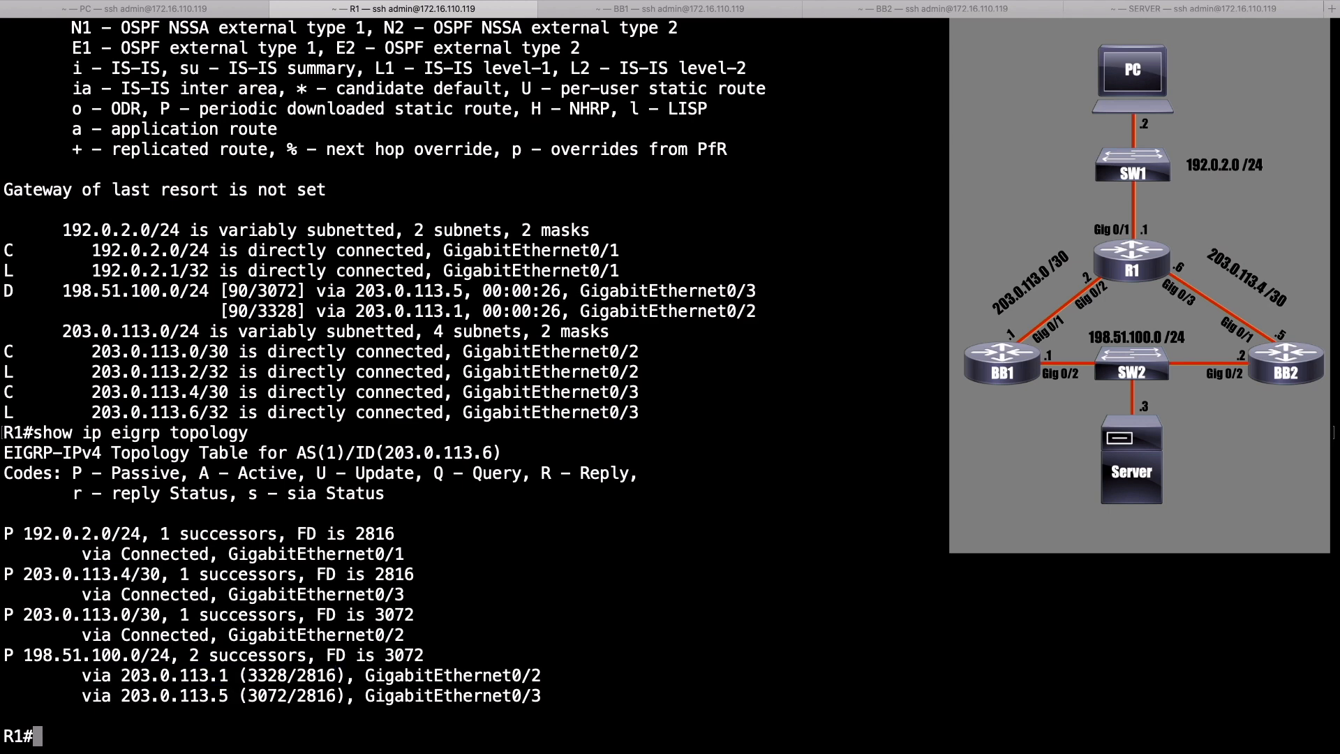
Step: Set delay 1 on R1's GigabitEthernet0/2 and return to privileged mode
type("conf term")
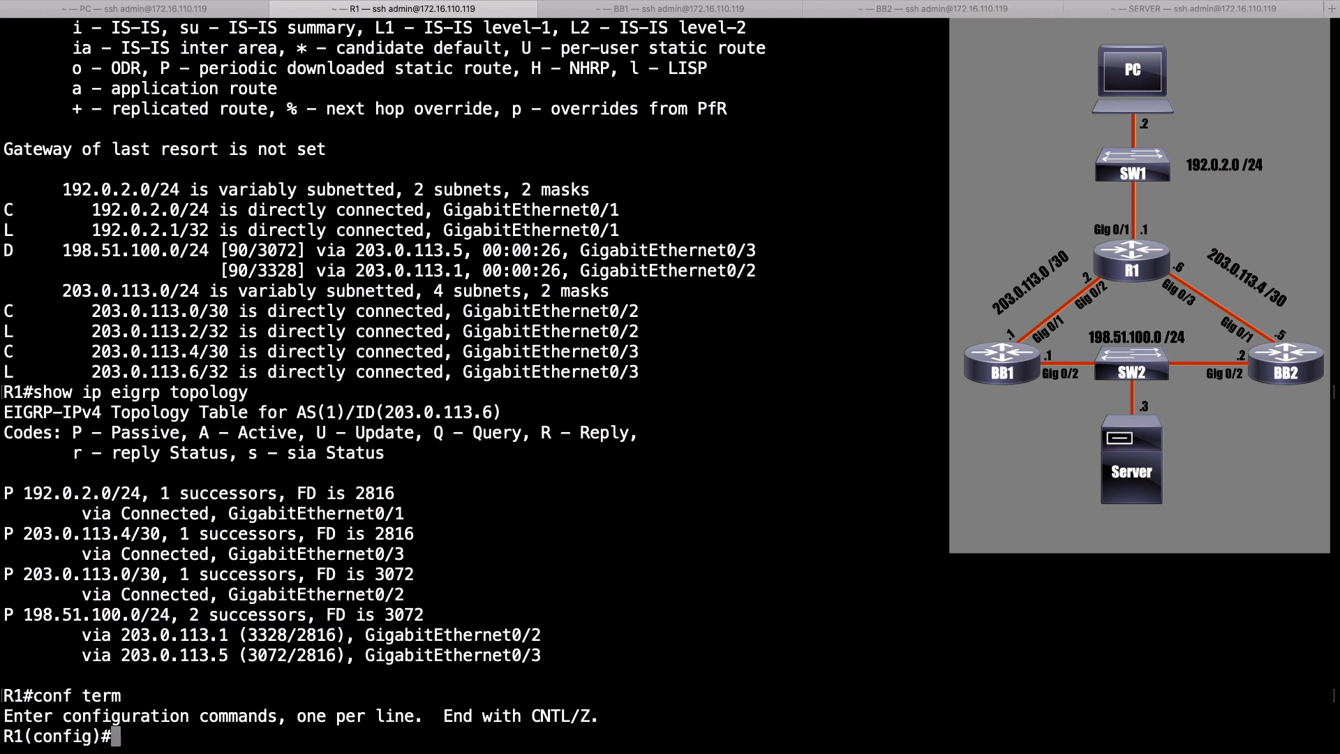
type("int gig")
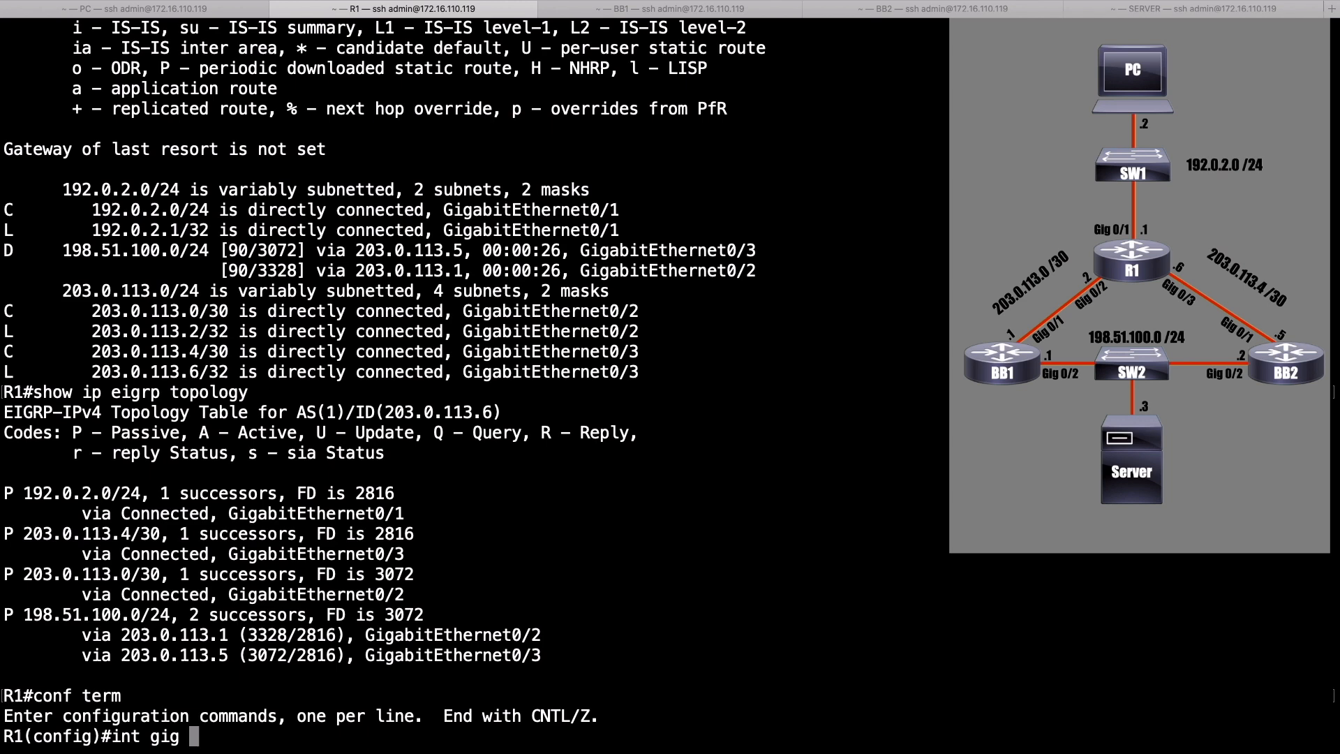
type("0/2")
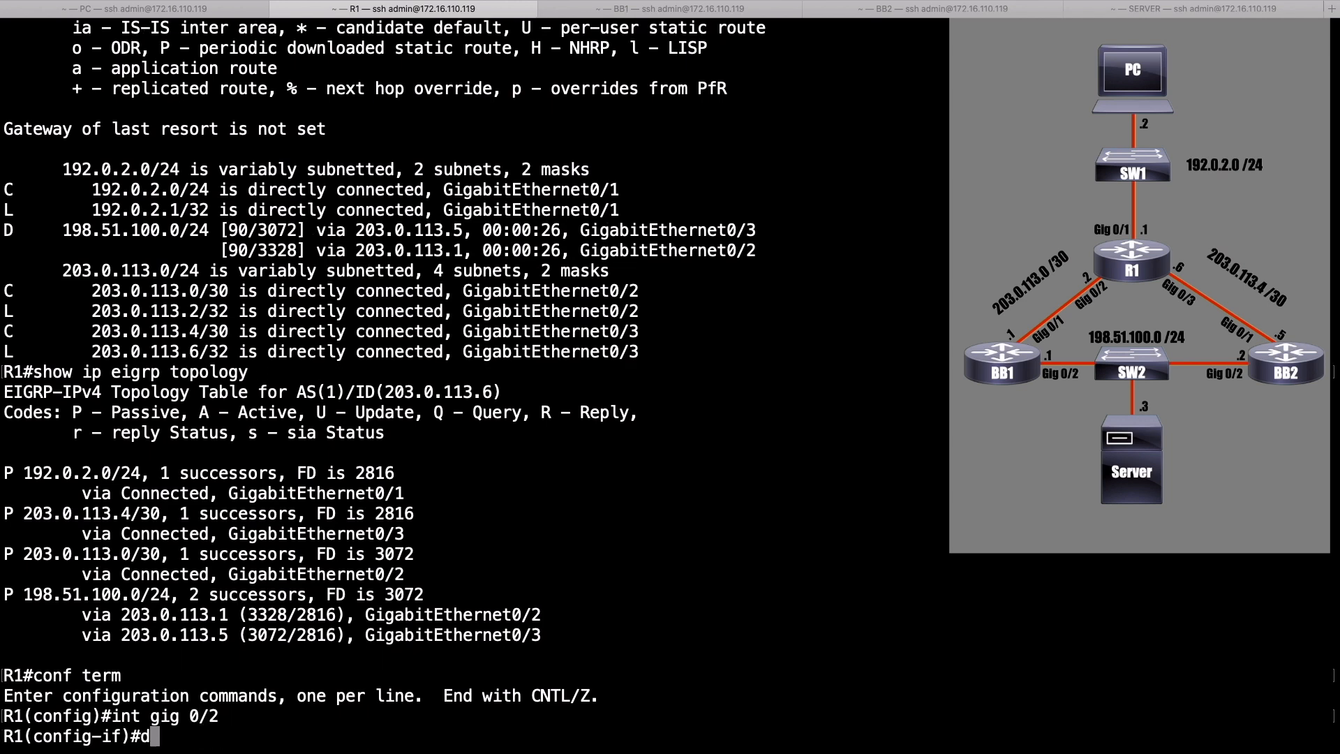
type("elay 1")
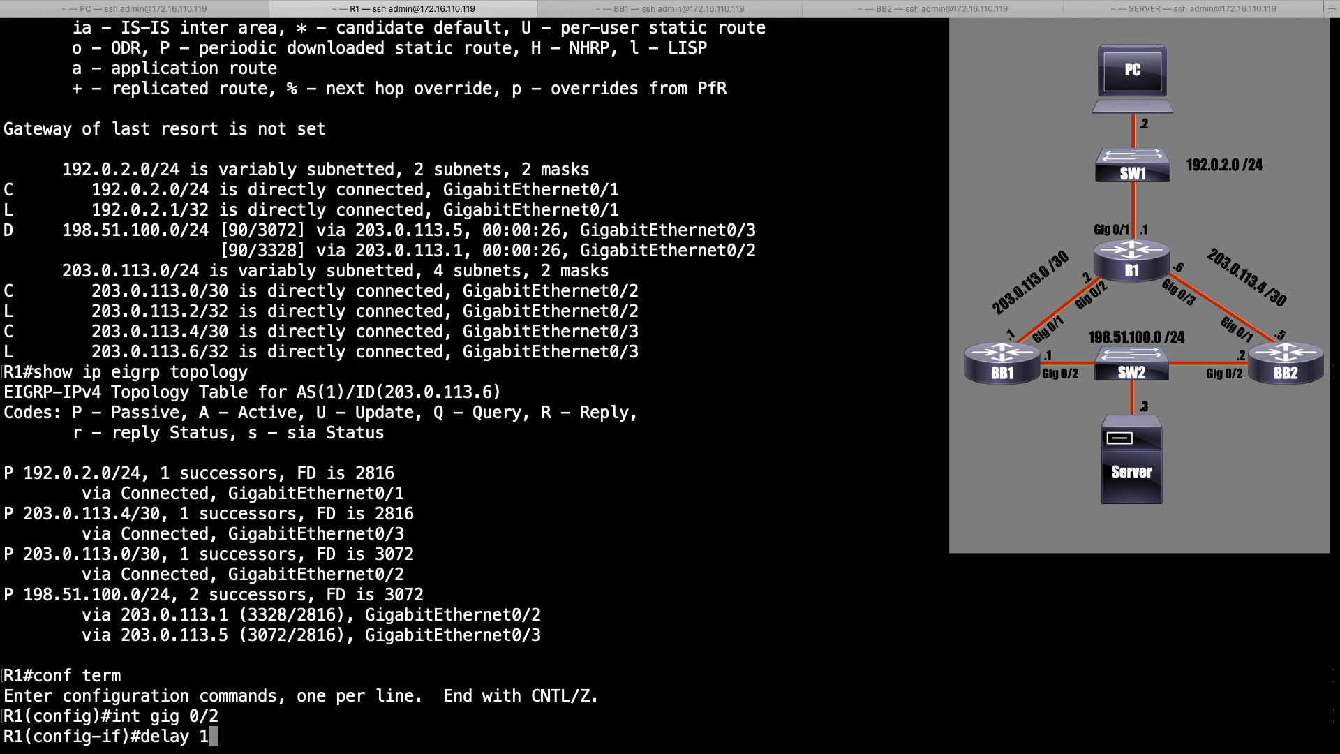
key("enter")
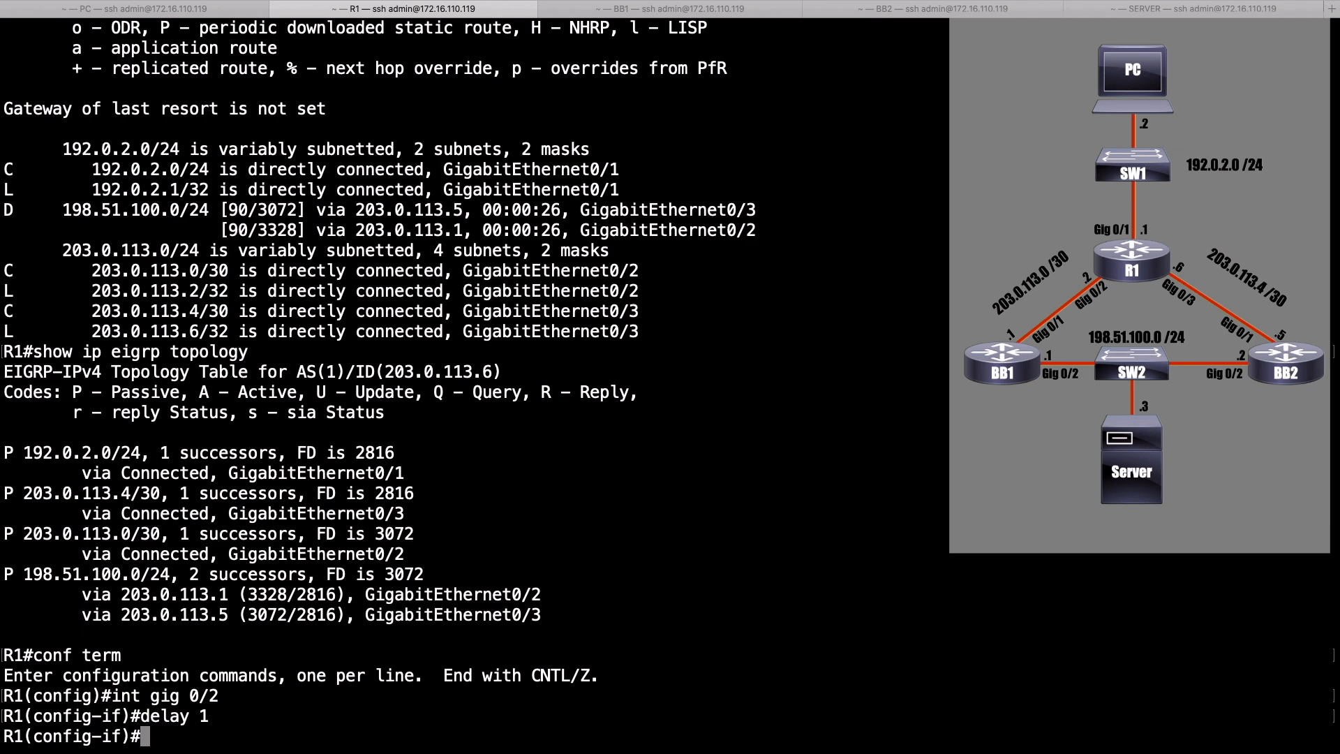
type("end")
type("show ip route")
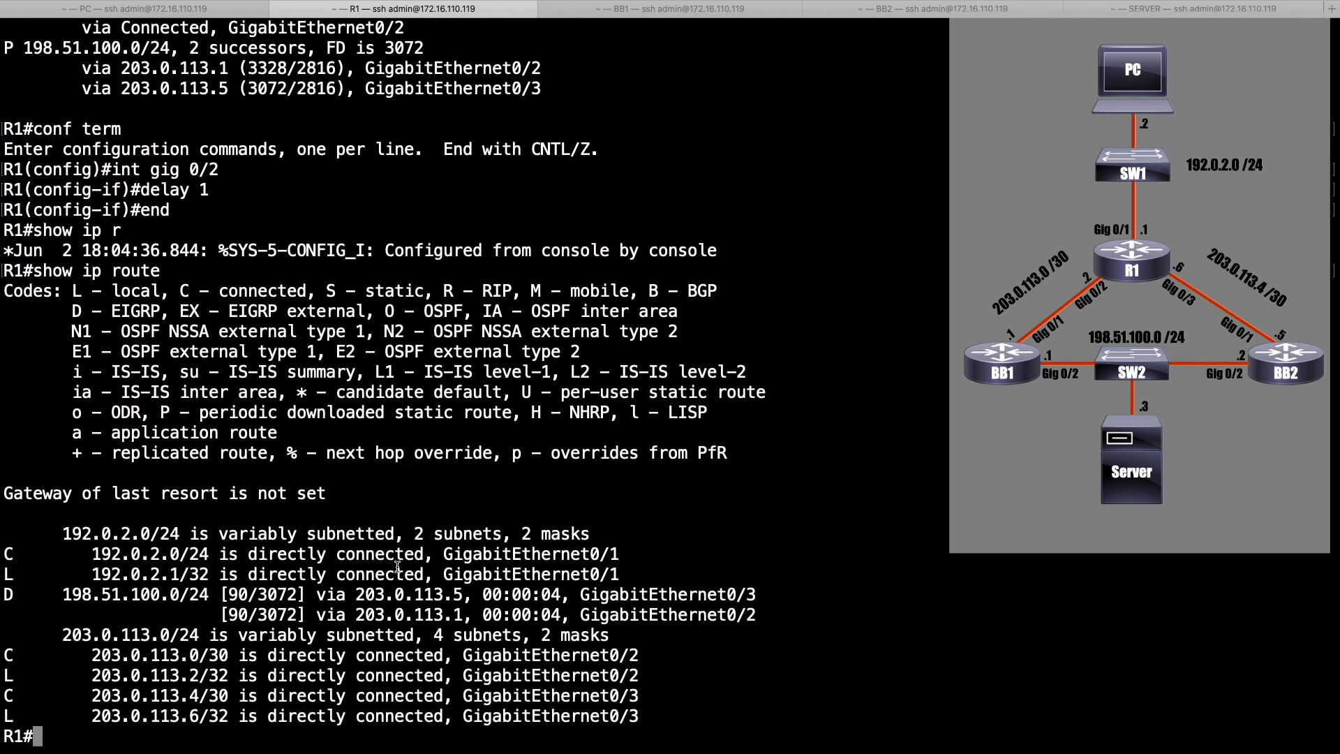
Step: Highlight the 3072 metric on R1, then switch to the BB1 session
double_click(273, 594)
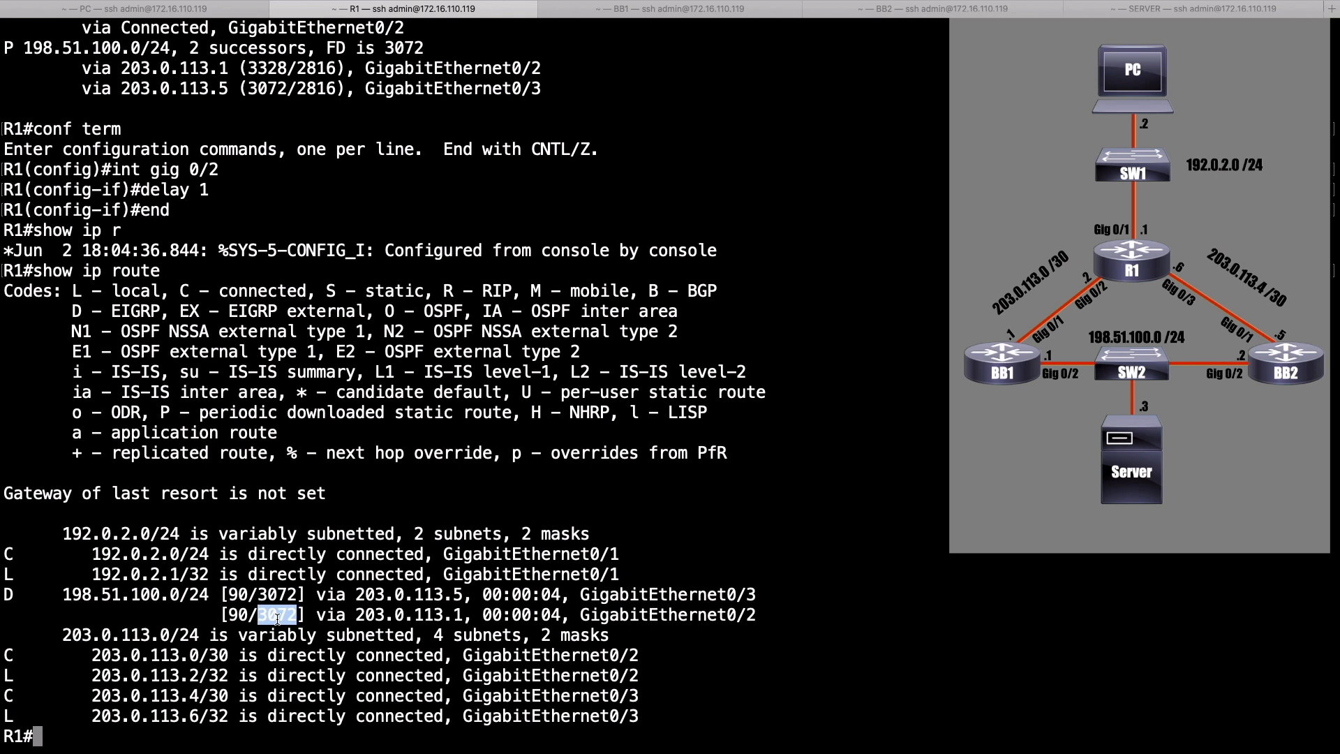
left_click(674, 9)
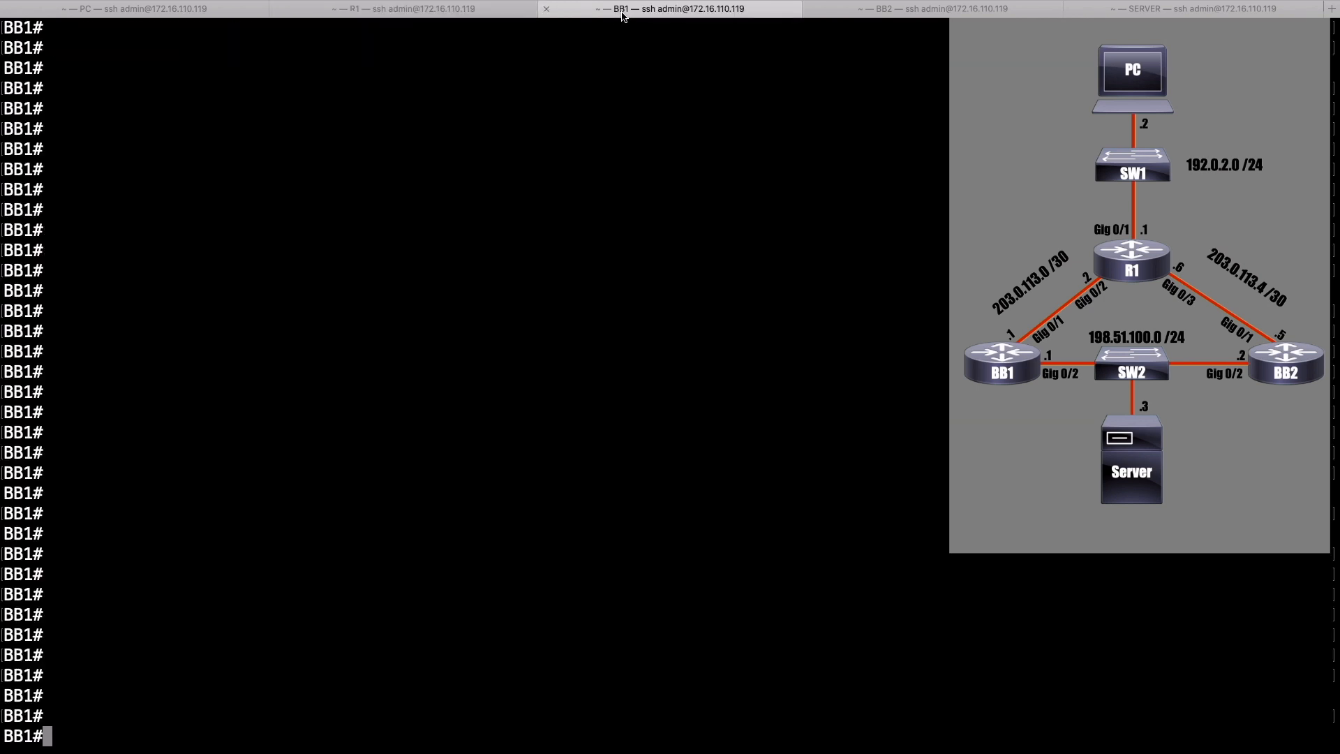
Step: Give BB1's GigabitEthernet0/2 delay 2, then return to the R1 session
type("conf term")
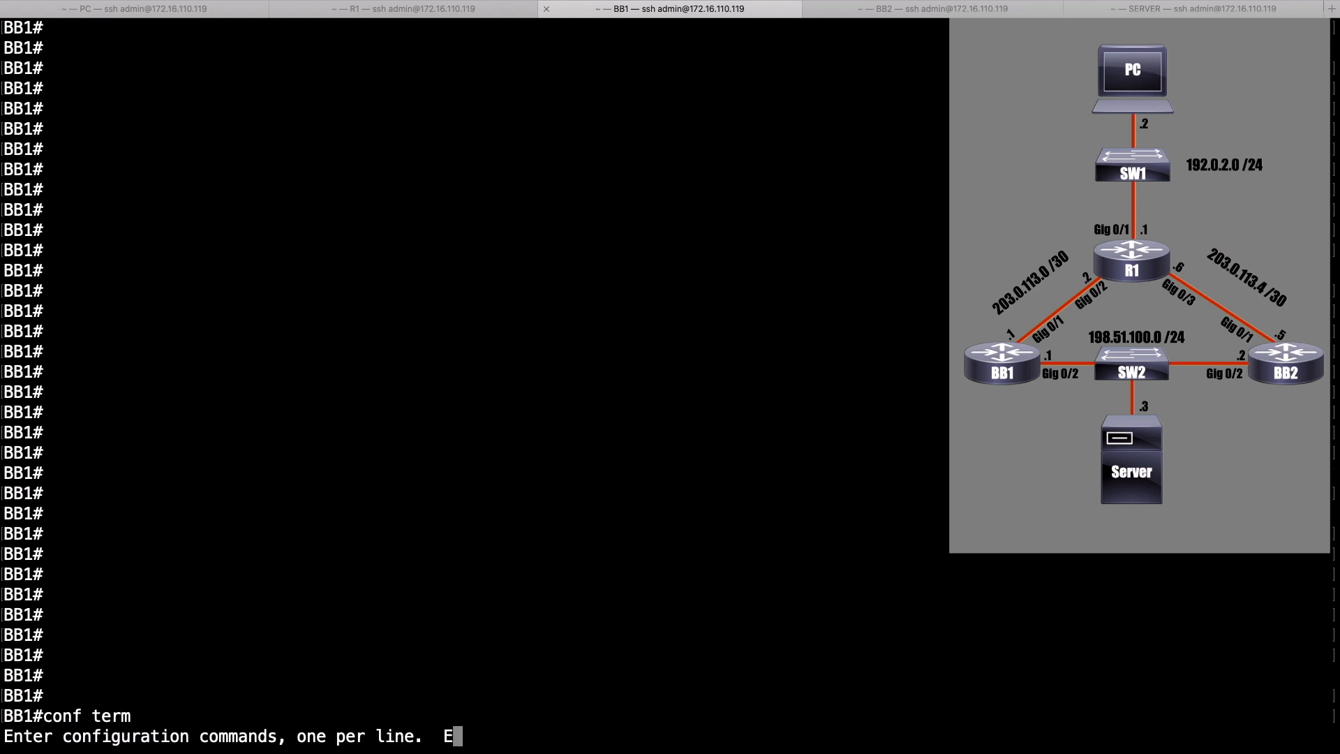
type("int gig 0/")
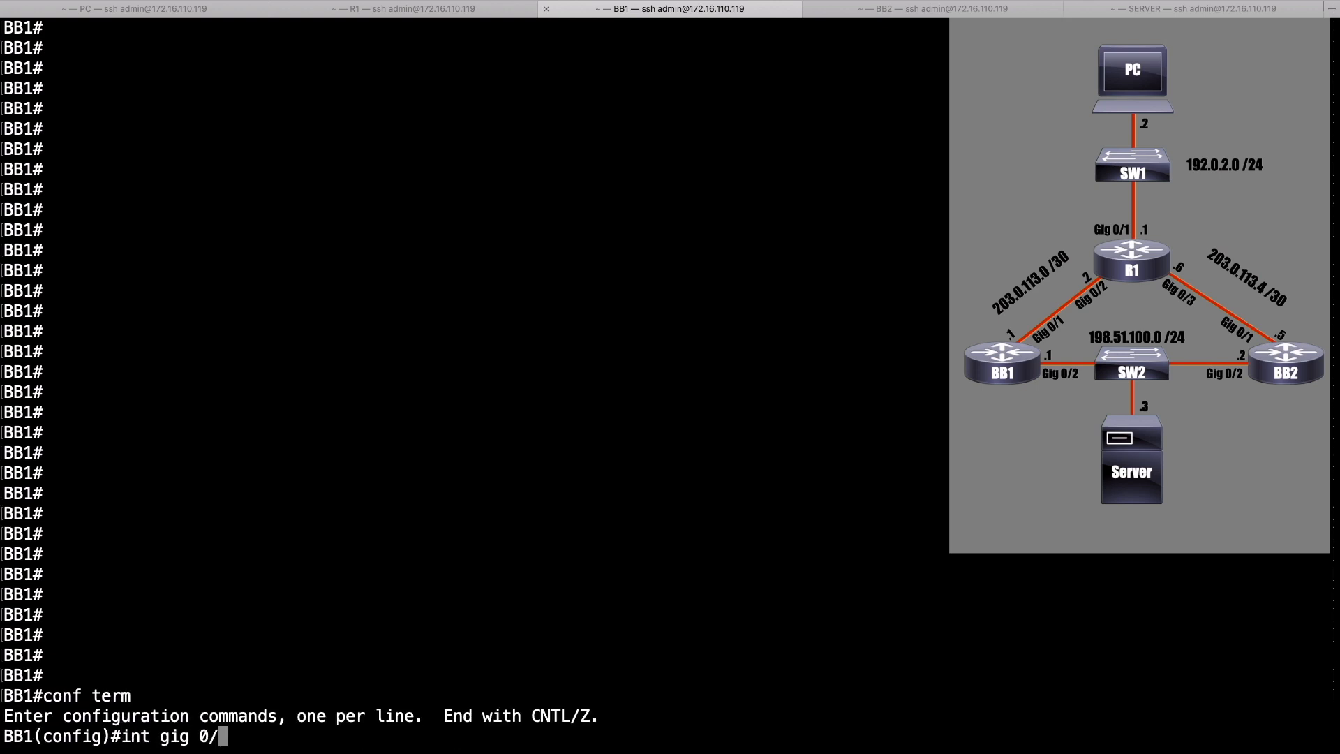
key("enter")
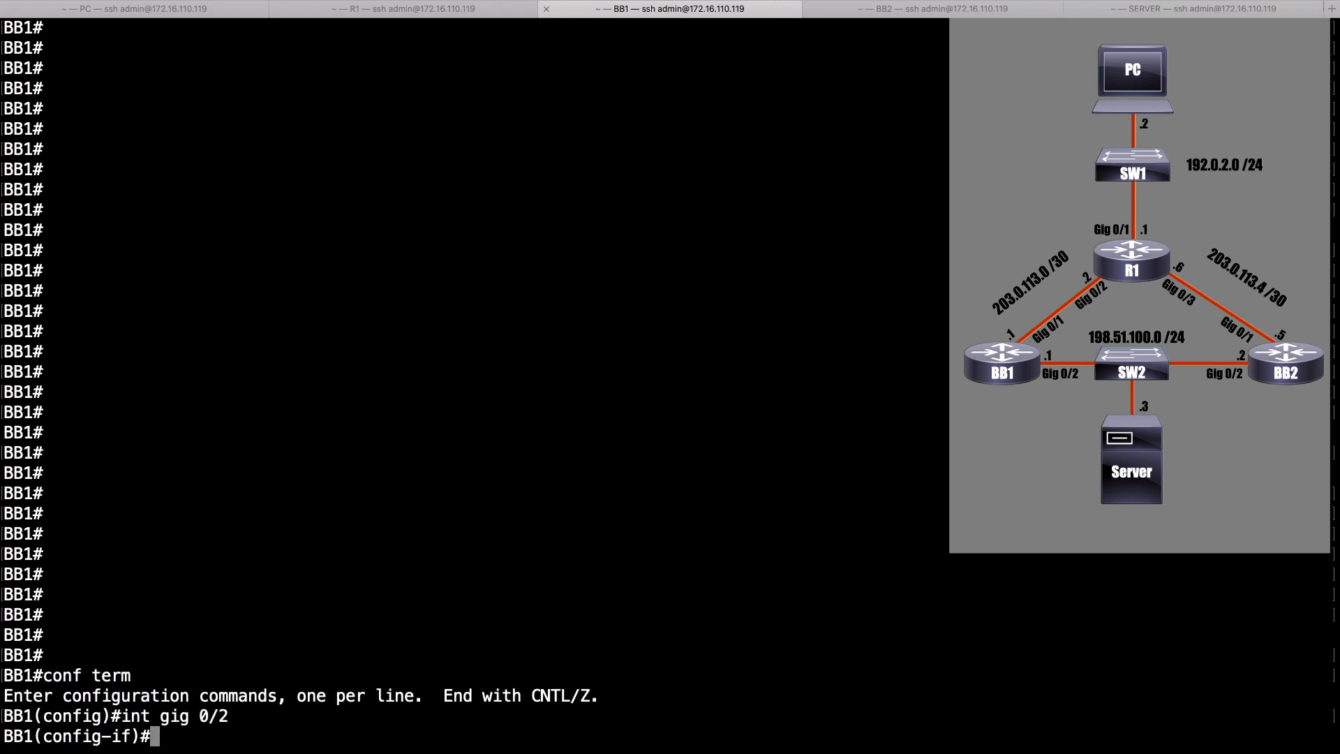
type("delay")
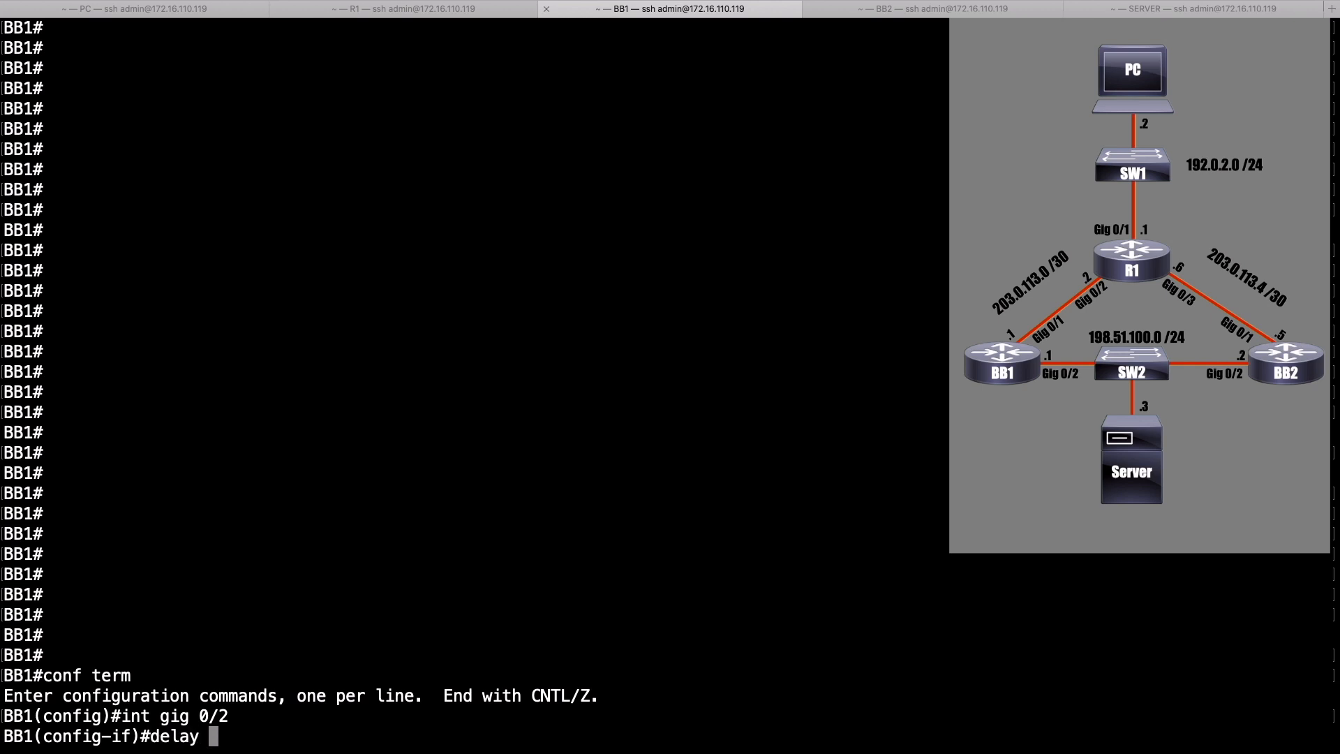
type("2")
type("end")
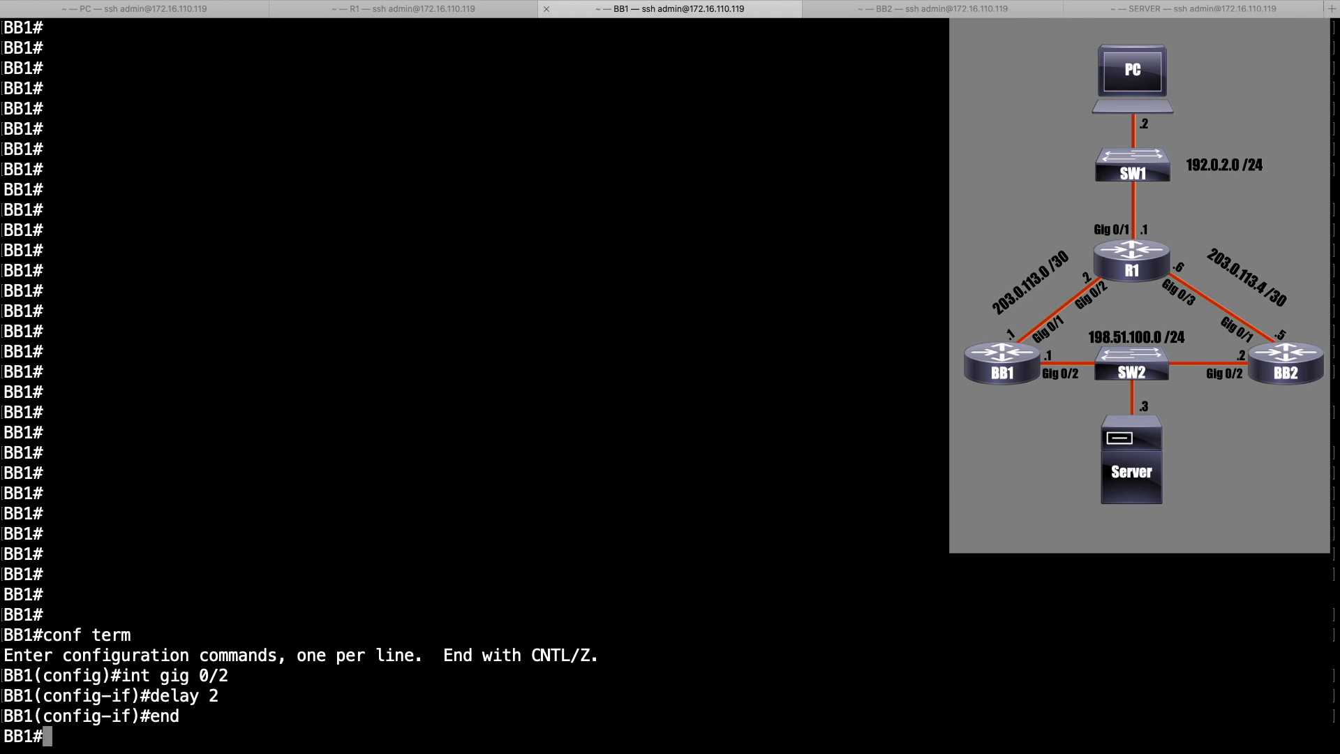
left_click(405, 8)
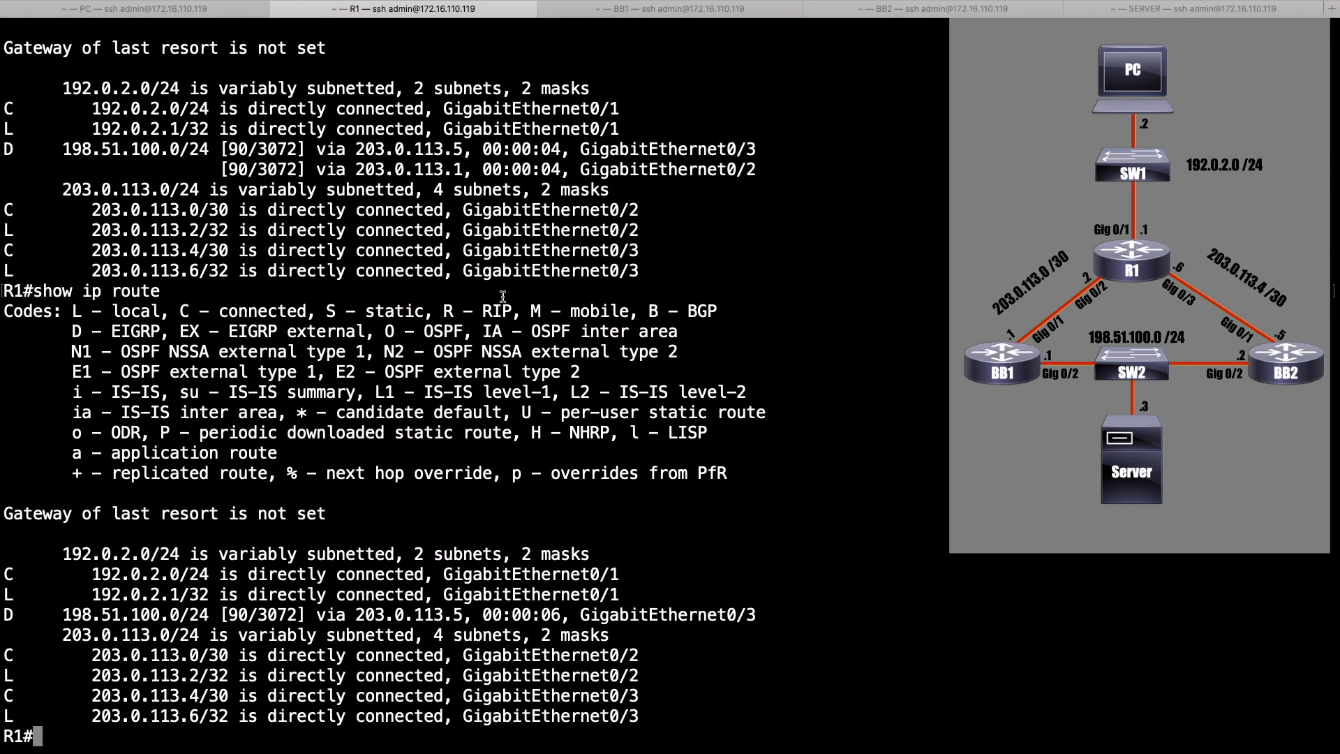
Step: Highlight the single remaining 198.51.100.0/24 route via 203.0.113.5 in the routing table
double_click(98, 614)
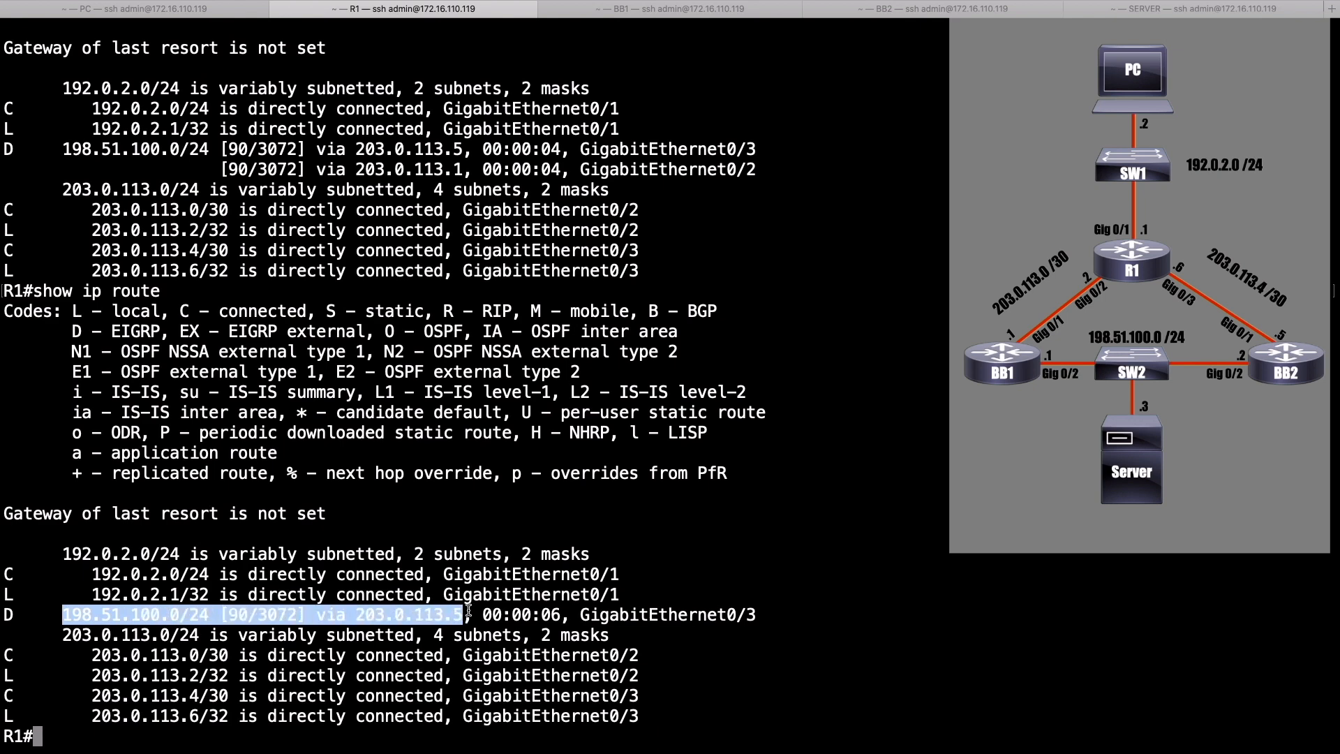
mouse_move(704, 641)
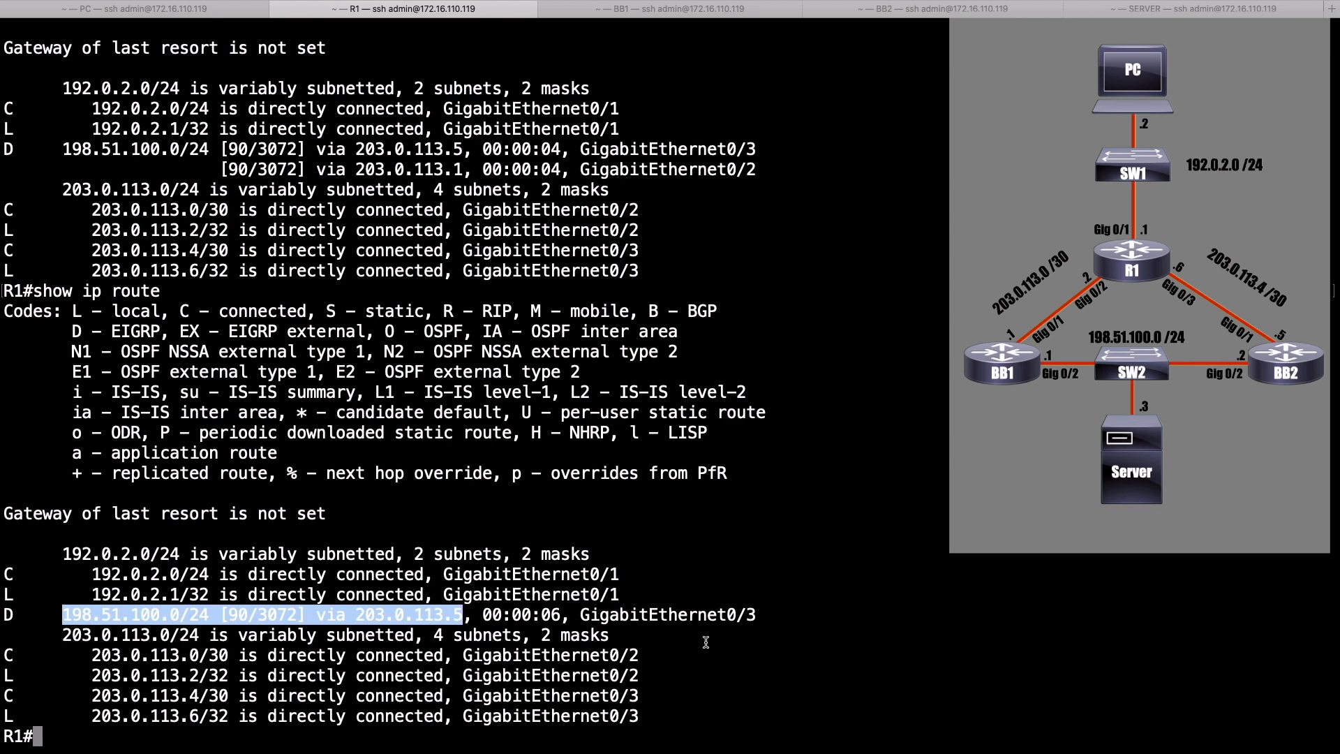
type("show ip eigrp topology all-links")
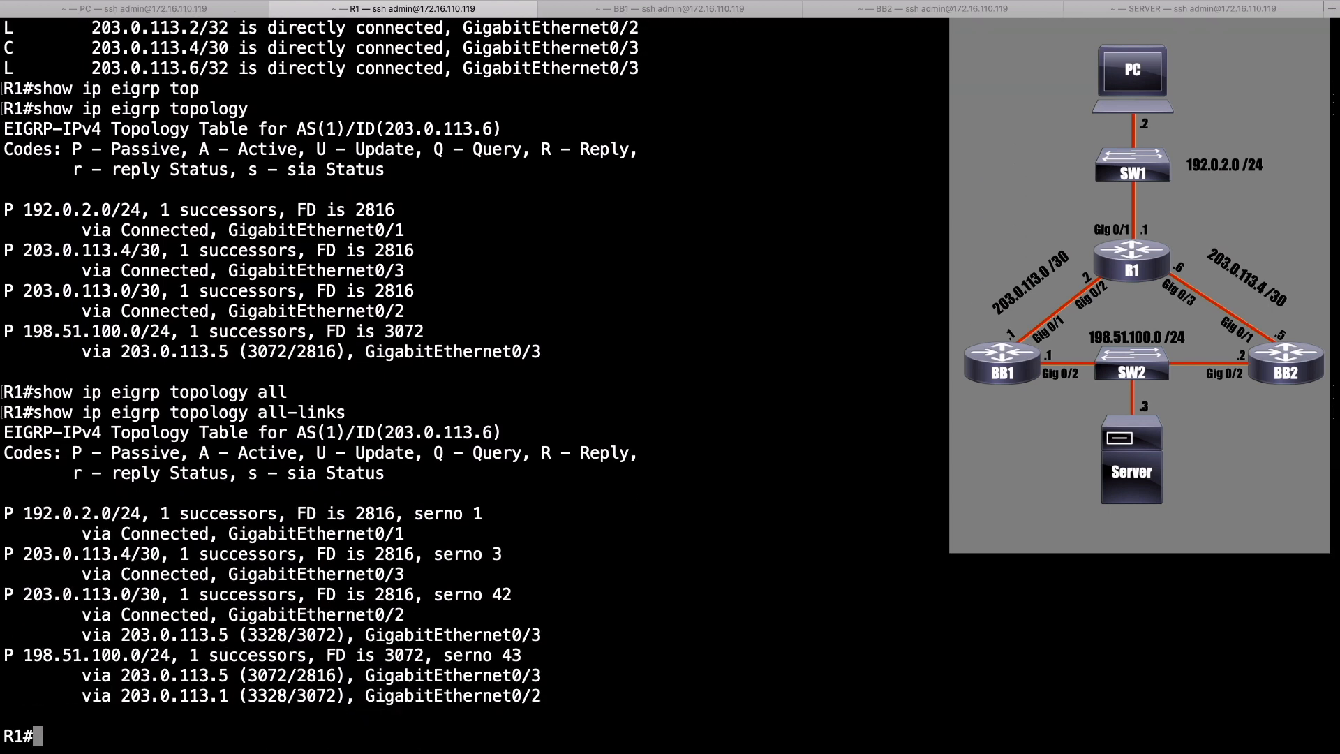
Step: In the all-links topology, highlight the 203.0.113.1 alternate path and the successor's 3072 feasible distance
left_click_drag(119, 675, 540, 695)
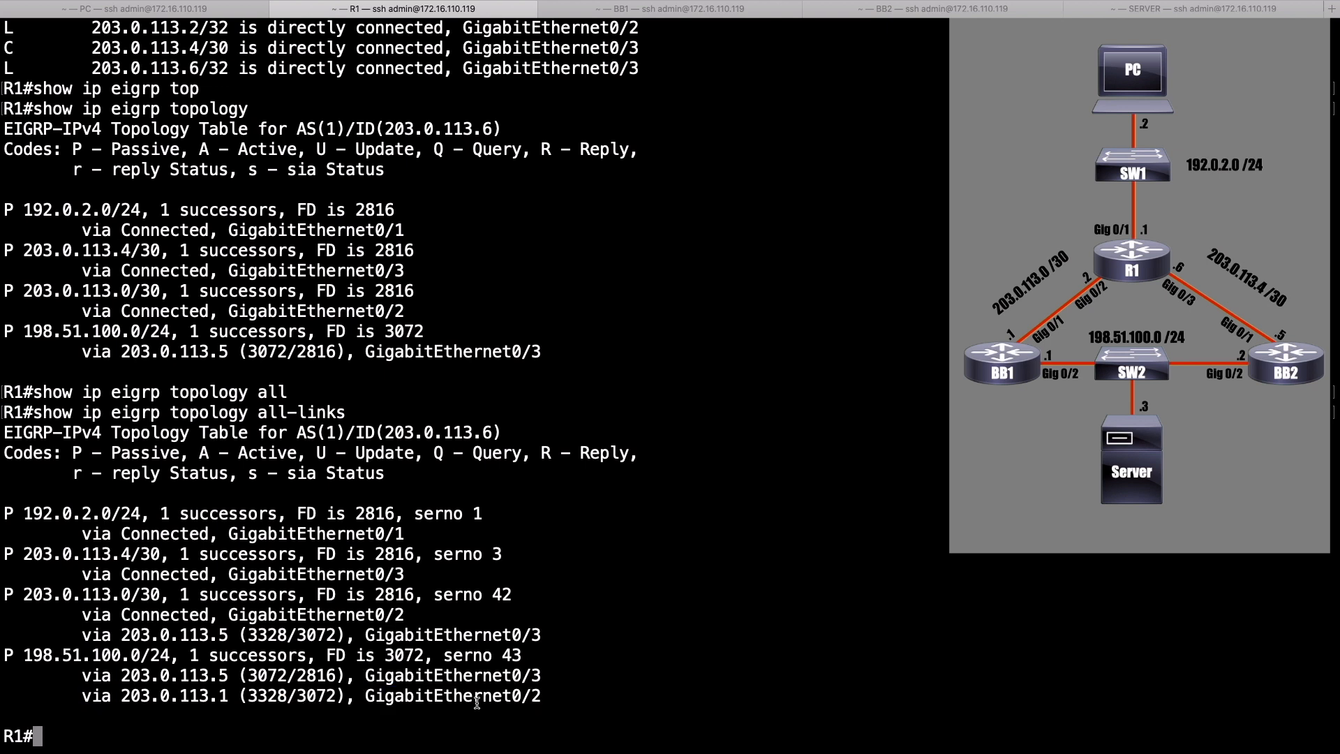
double_click(315, 695)
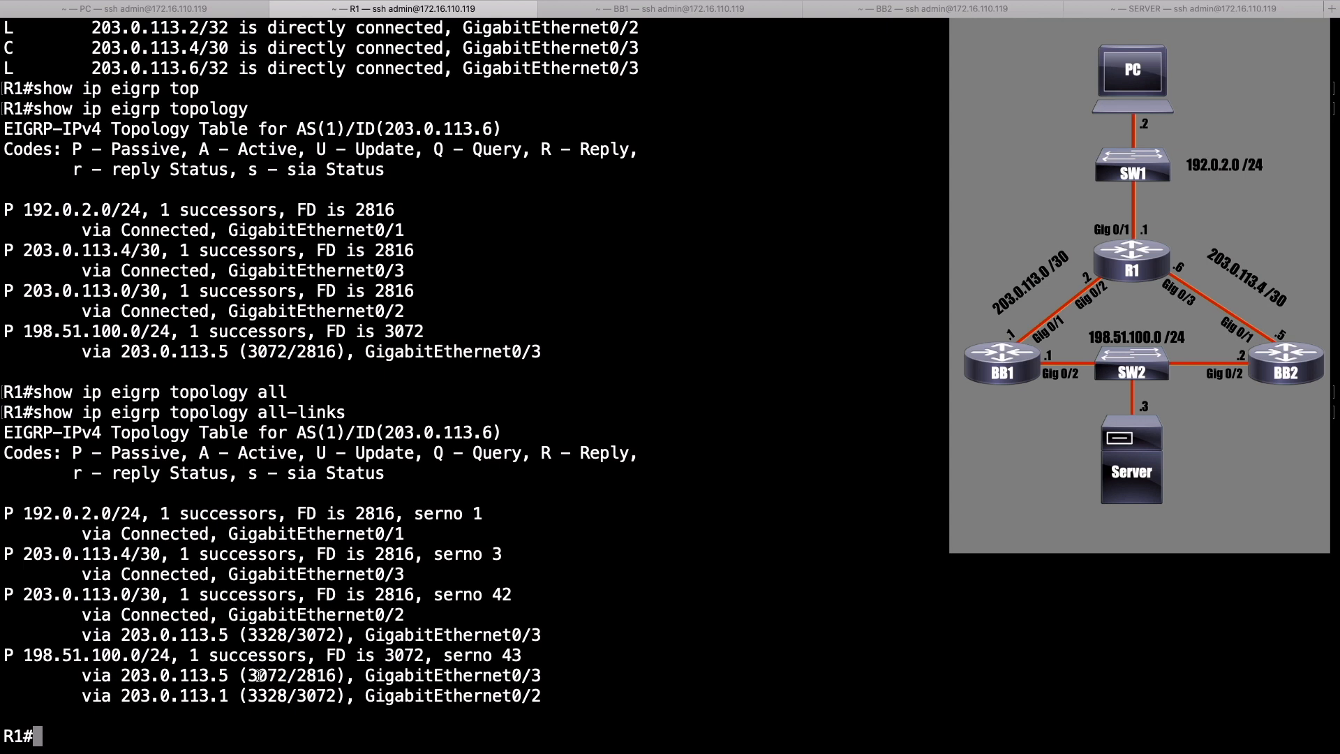
double_click(267, 675)
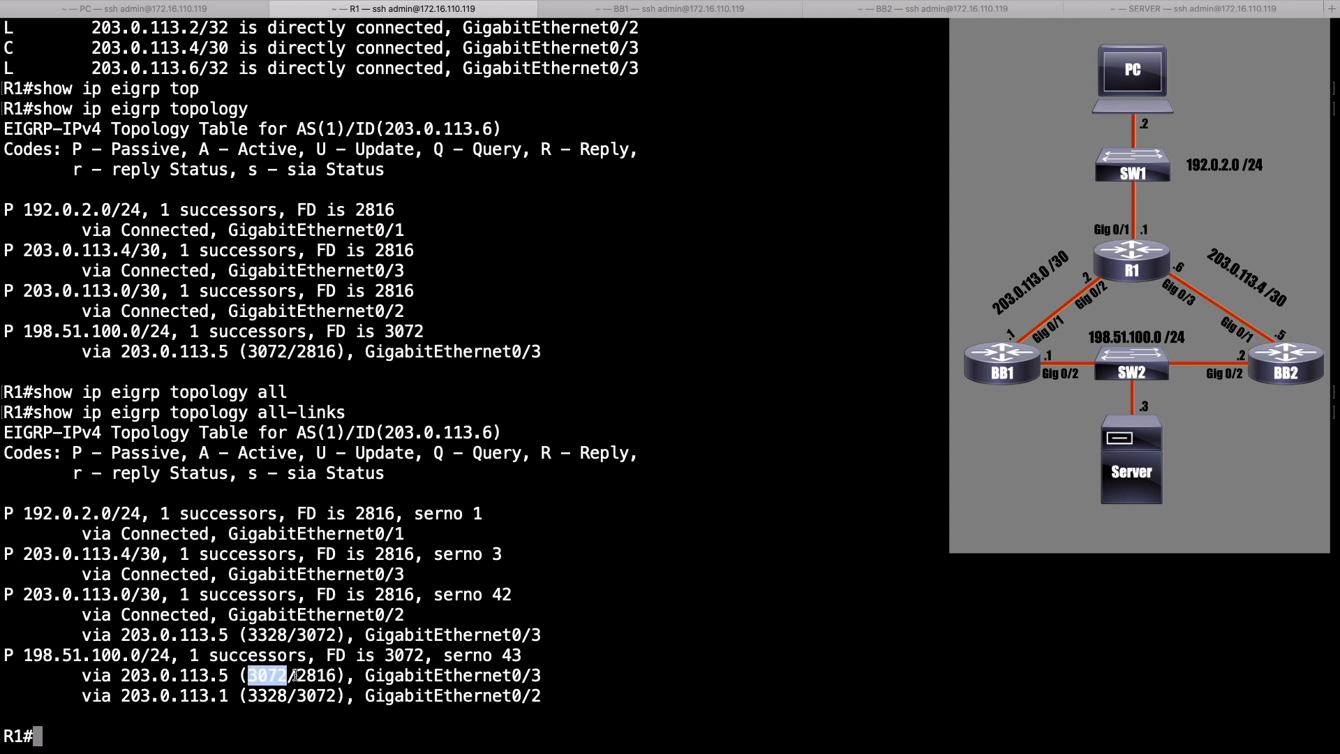